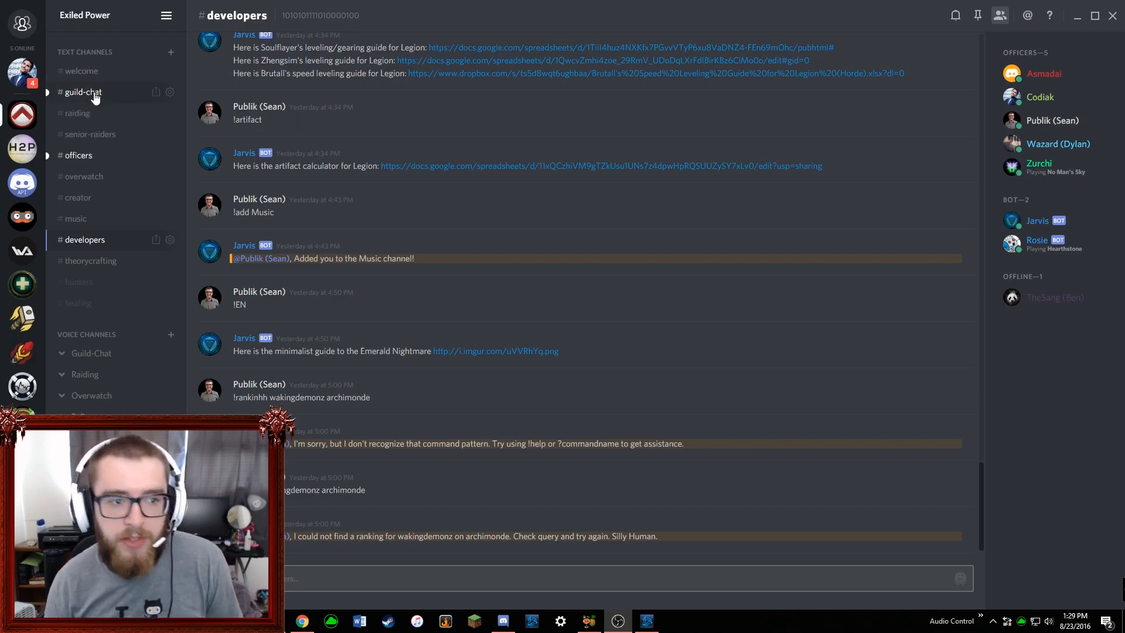
Switch to the #guild-chat channel and scroll through the recent guild discussion.
{"action": "left_click", "coordinate": [81, 91]}
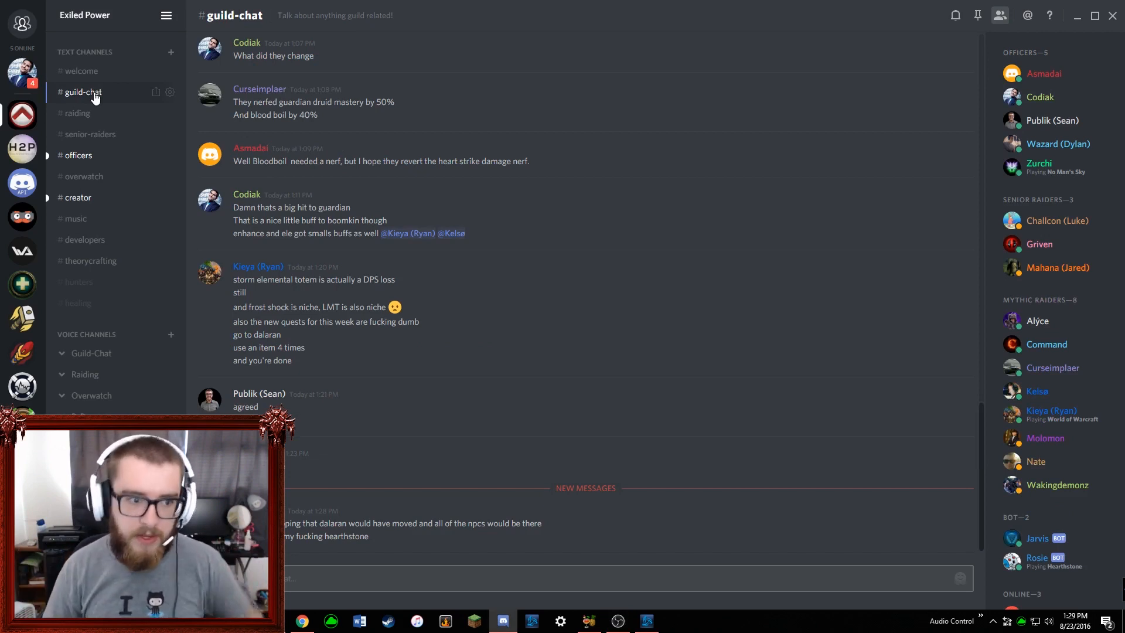
{"action": "mouse_move", "coordinate": [126, 109]}
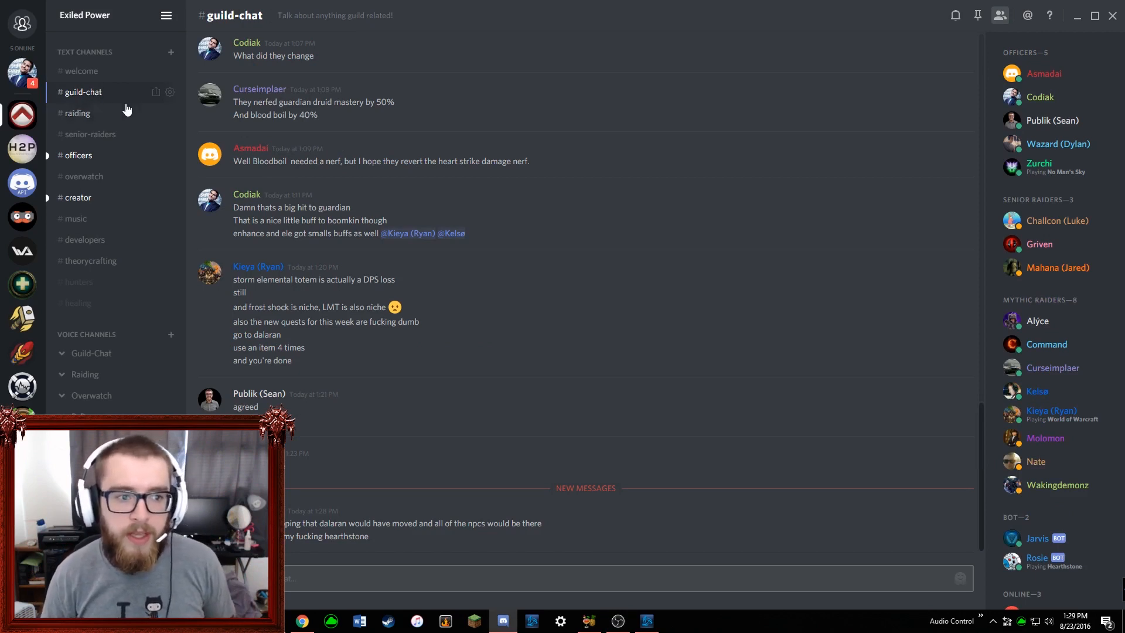
{"action": "mouse_move", "coordinate": [77, 113]}
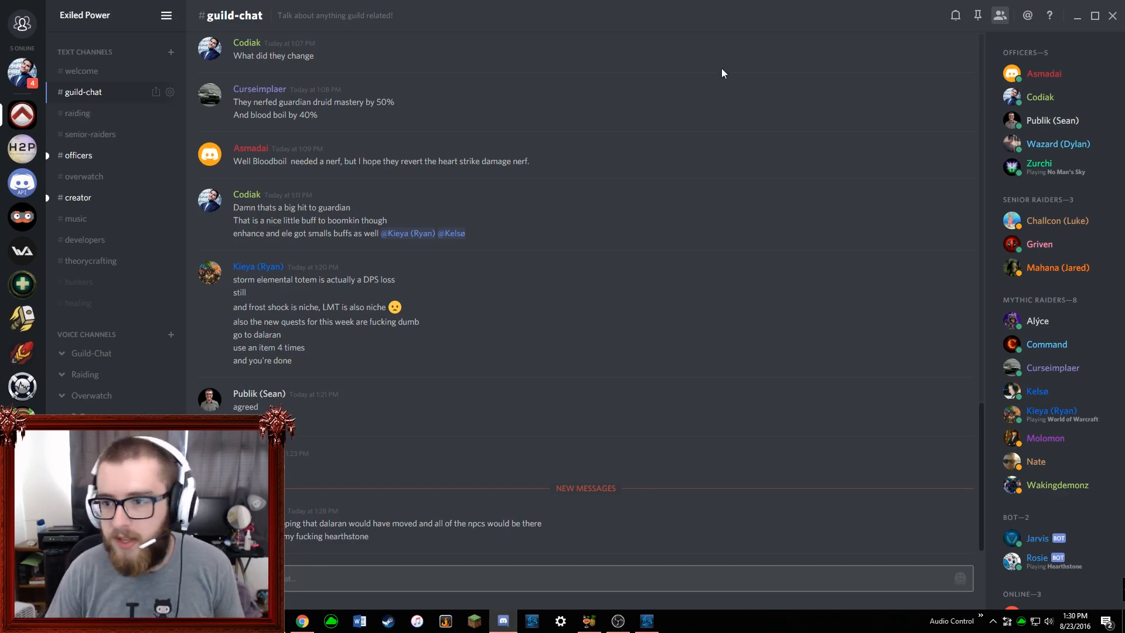
{"action": "mouse_move", "coordinate": [1078, 257]}
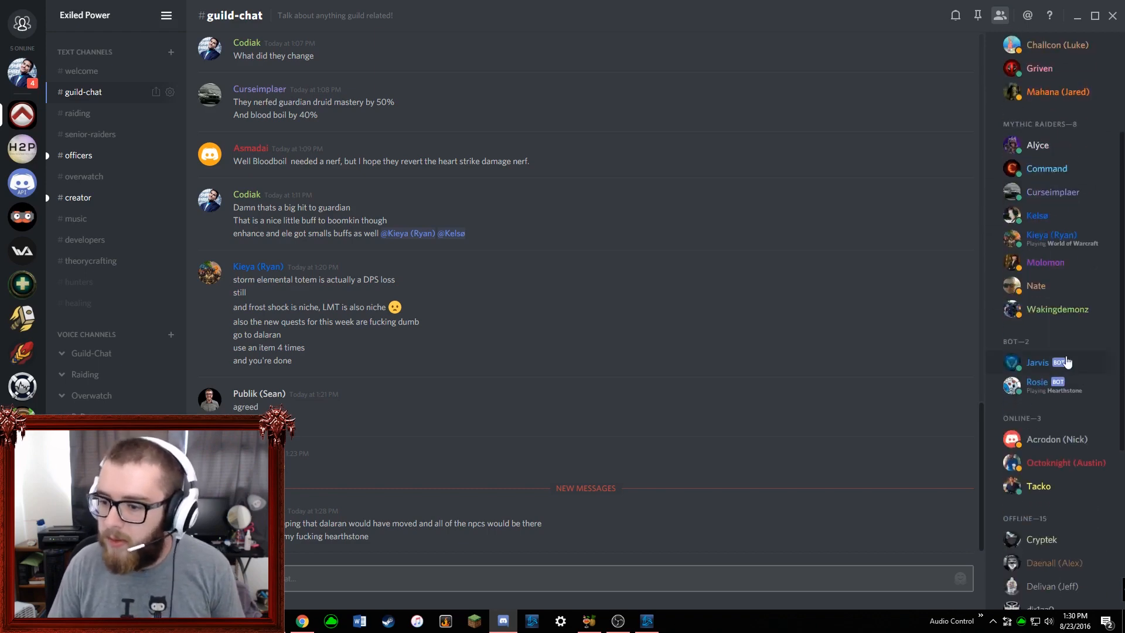
{"action": "scroll", "scroll_direction": "down", "scroll_amount": 3}
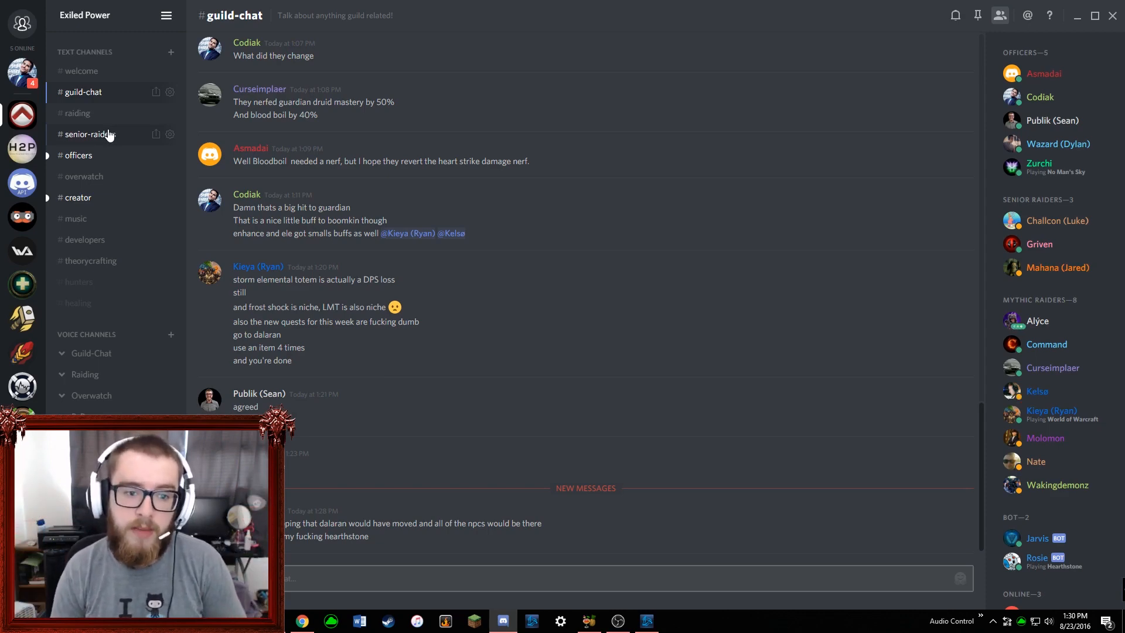
{"action": "scroll", "scroll_direction": "down", "scroll_amount": 3}
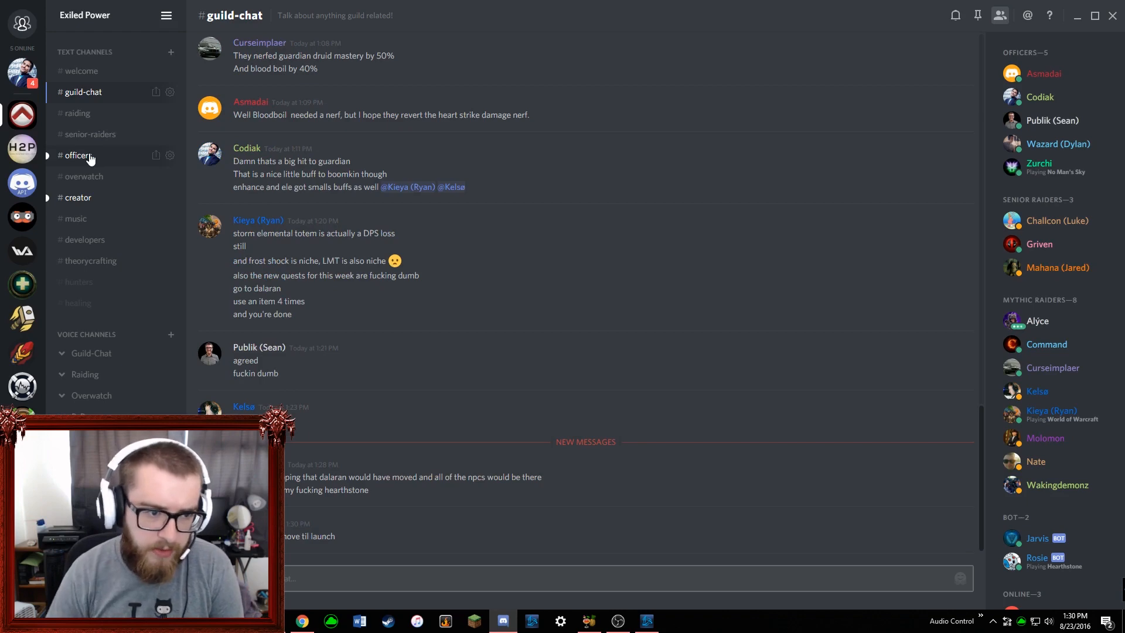
{"action": "left_click", "coordinate": [170, 155]}
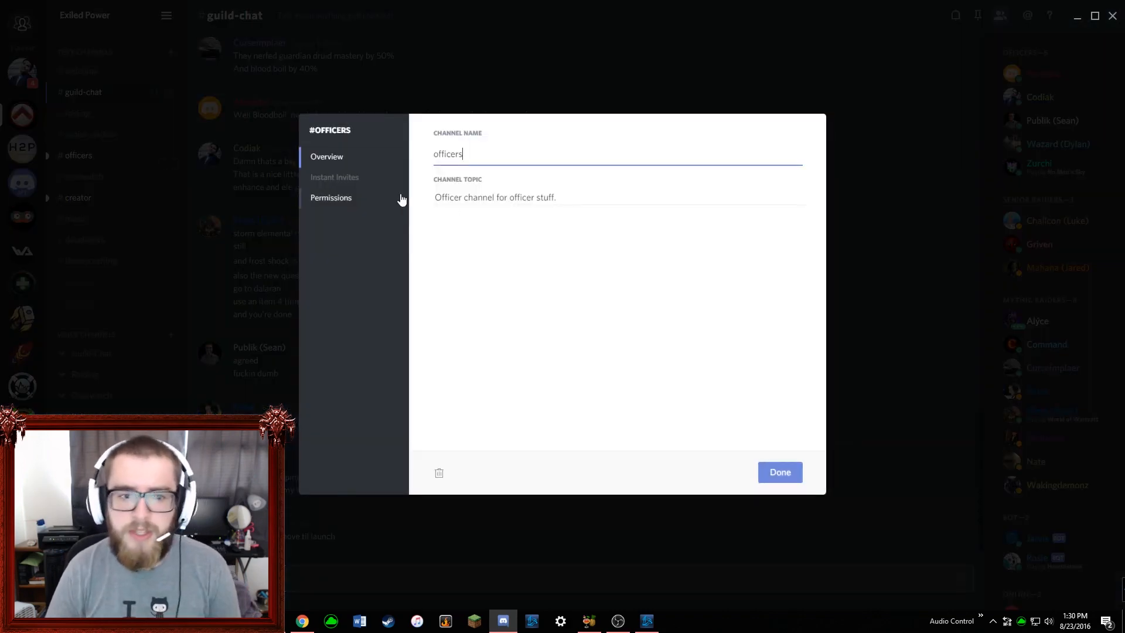
{"action": "left_click", "coordinate": [330, 197]}
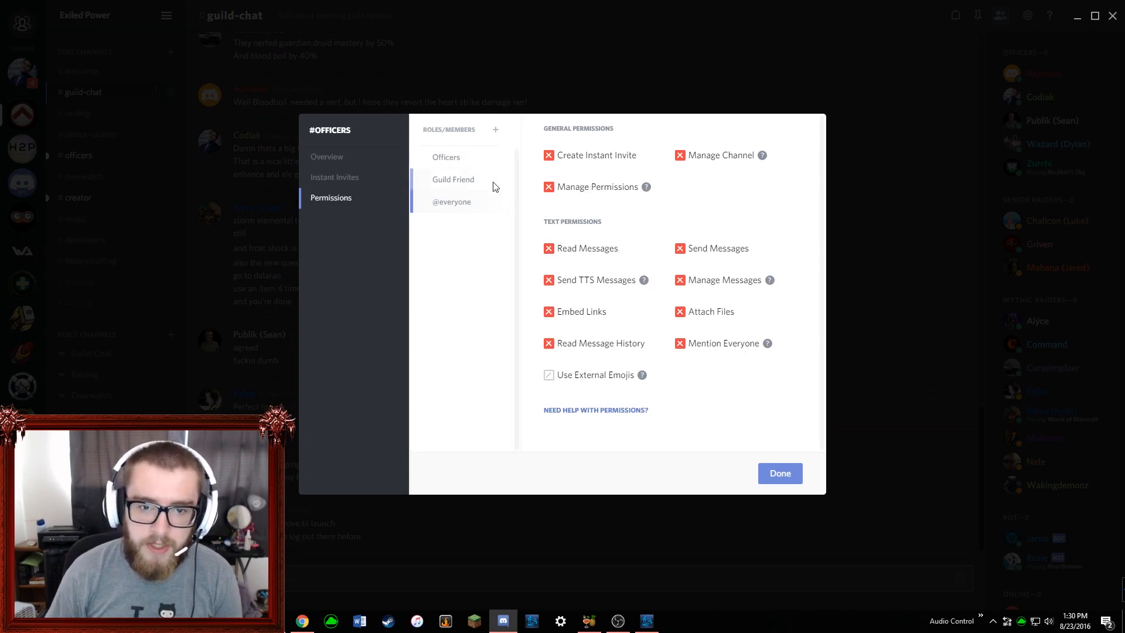
{"action": "left_click", "coordinate": [452, 179]}
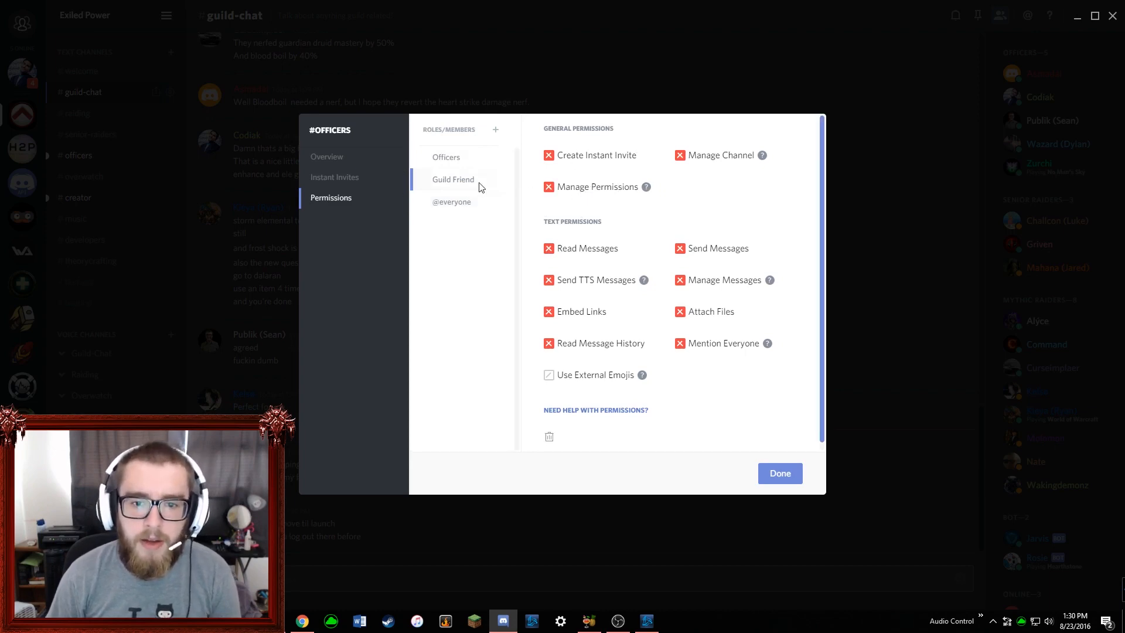
{"action": "left_click", "coordinate": [445, 157]}
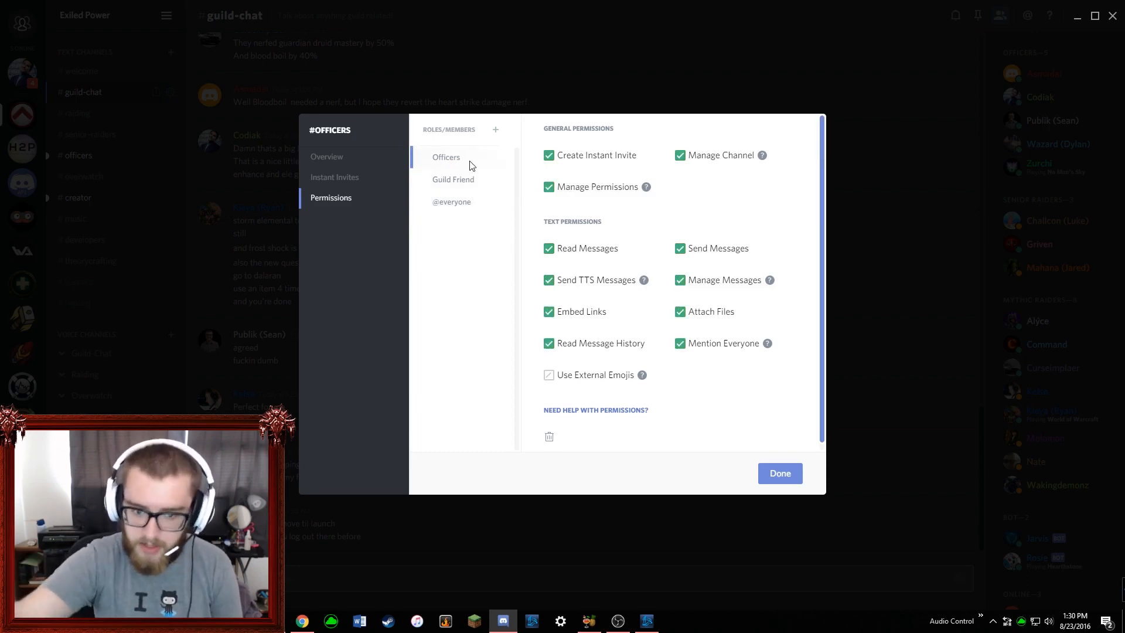
{"action": "left_click", "coordinate": [779, 472]}
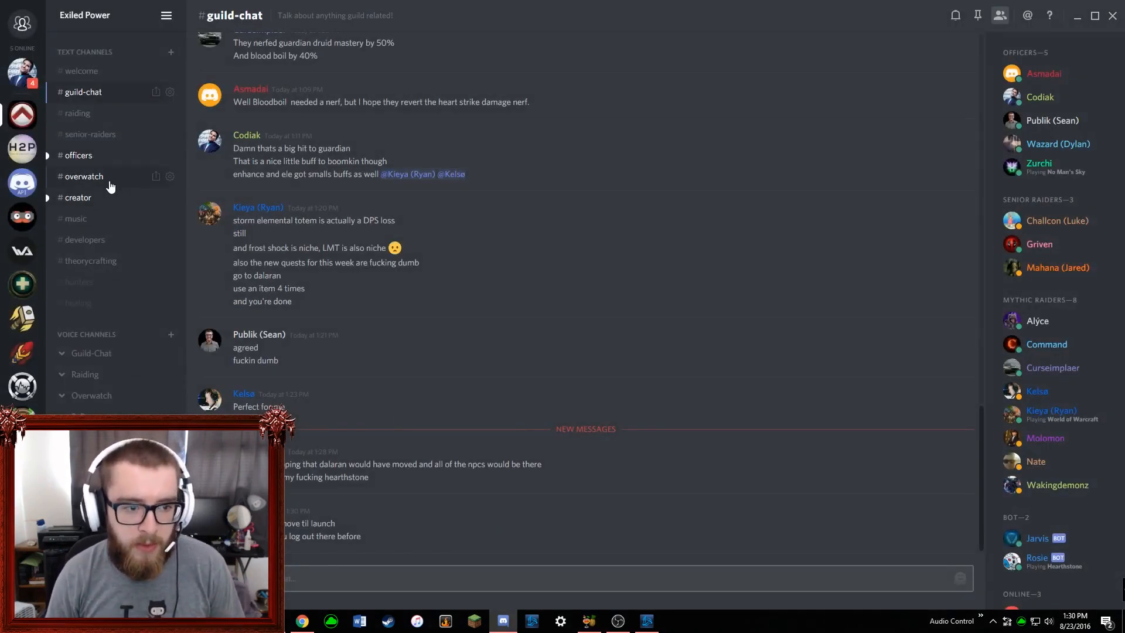
{"action": "mouse_move", "coordinate": [105, 202]}
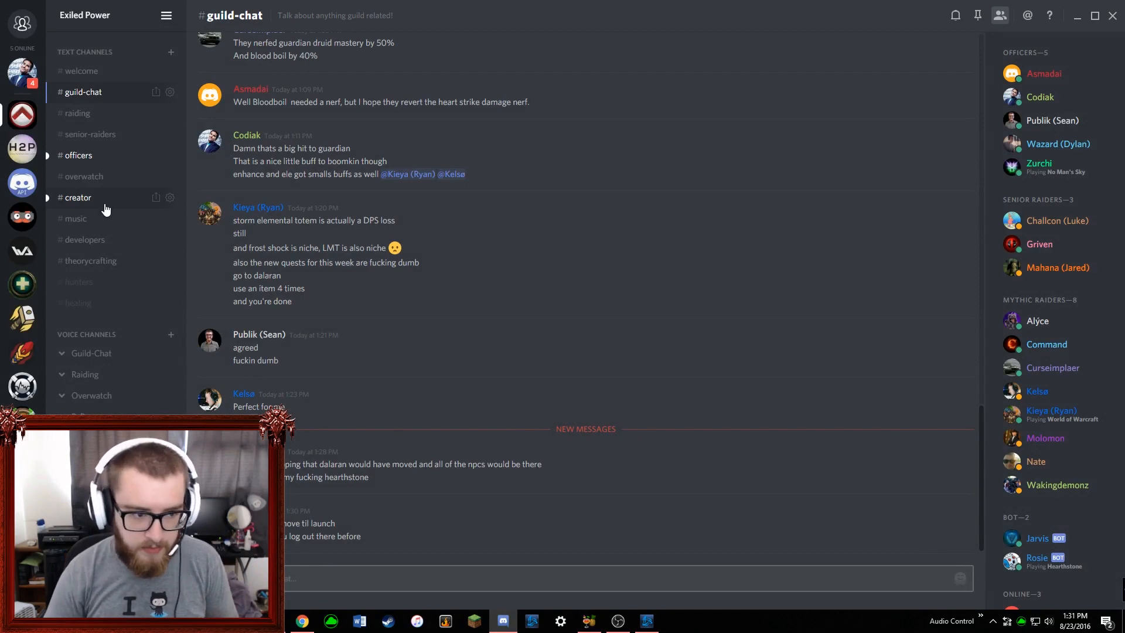
Browse the #music and #developers channels, then land on #theorycrafting.
{"action": "left_click", "coordinate": [75, 218]}
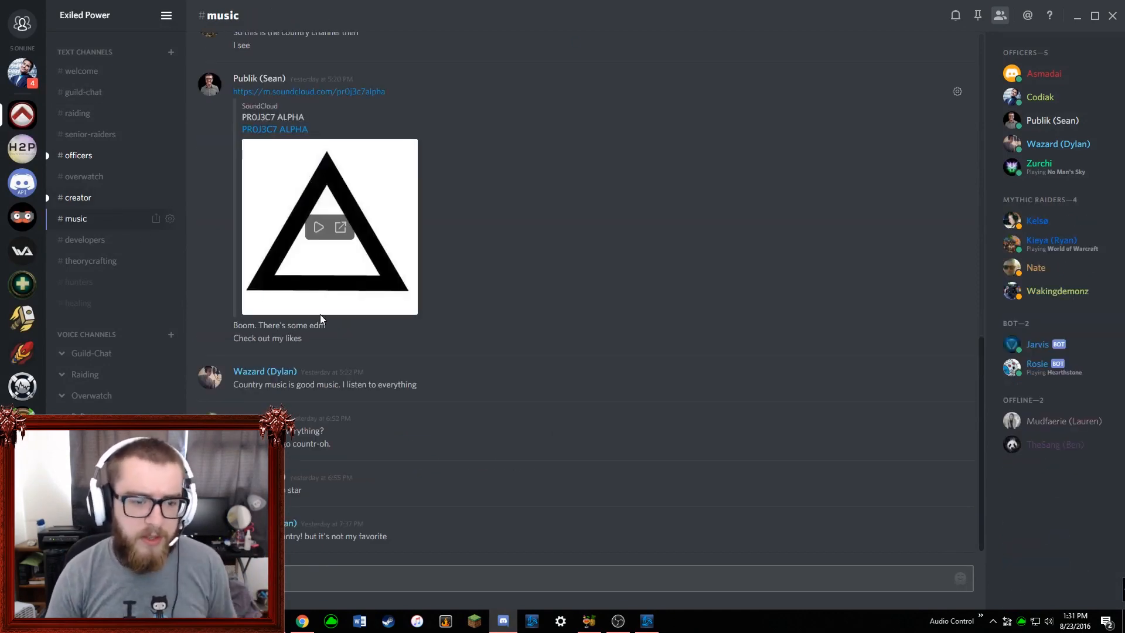
{"action": "left_click", "coordinate": [84, 239]}
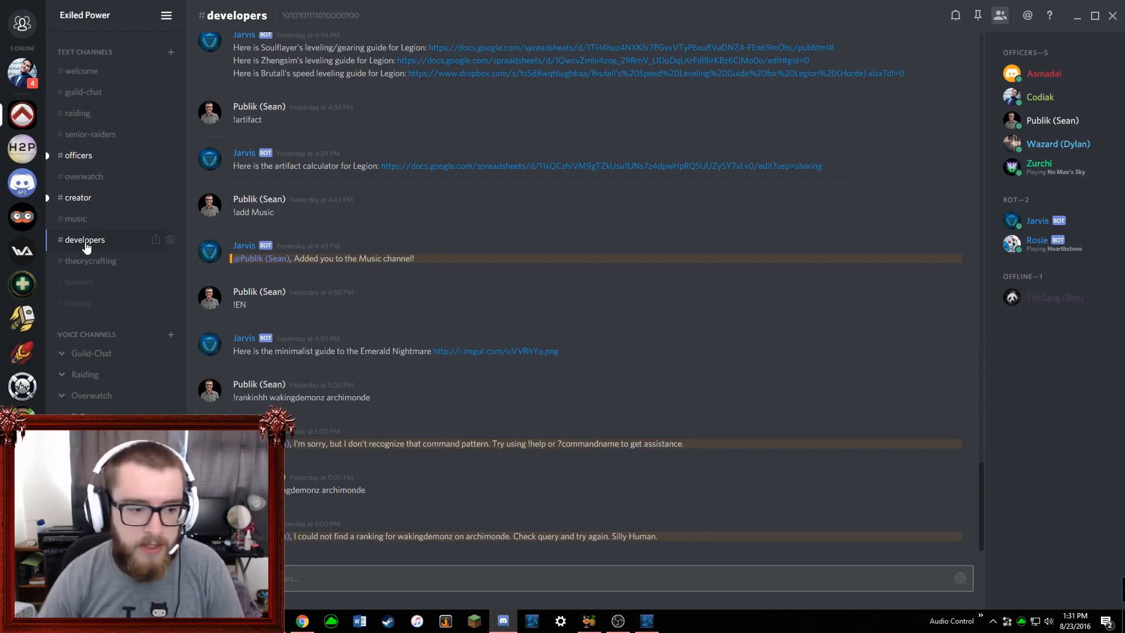
{"action": "left_click", "coordinate": [91, 260]}
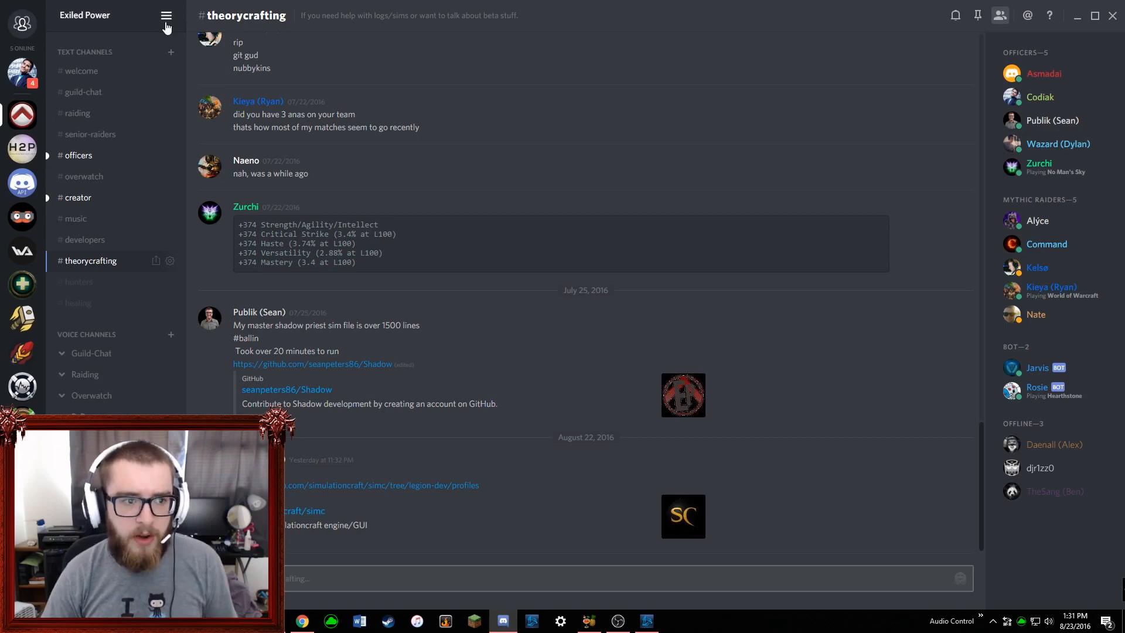
{"action": "left_click", "coordinate": [166, 15]}
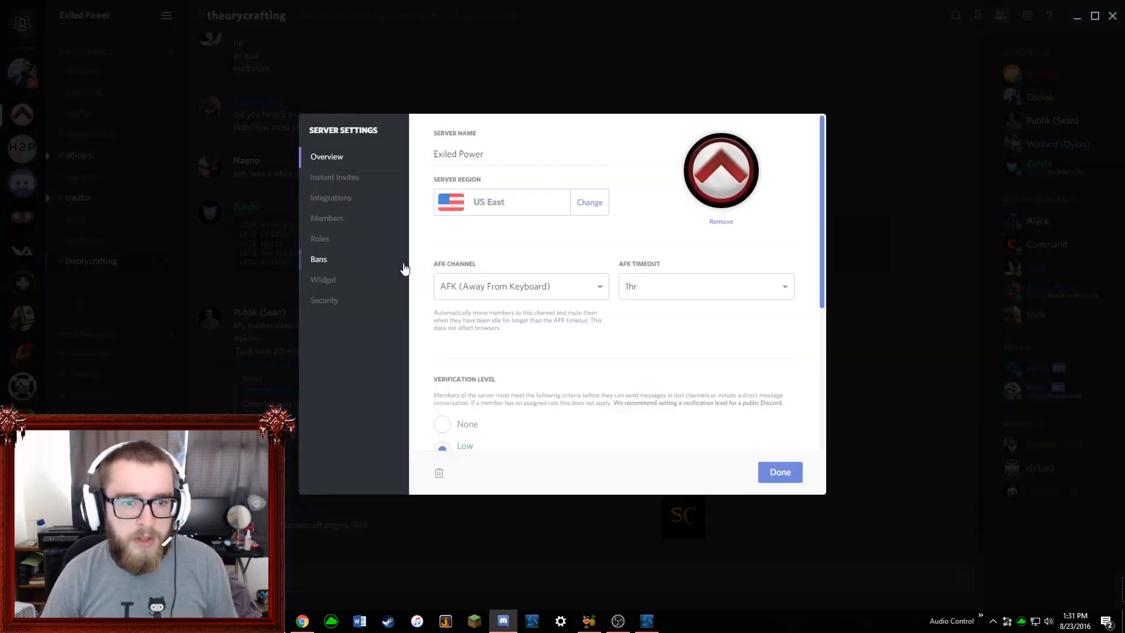
{"action": "left_click", "coordinate": [320, 238]}
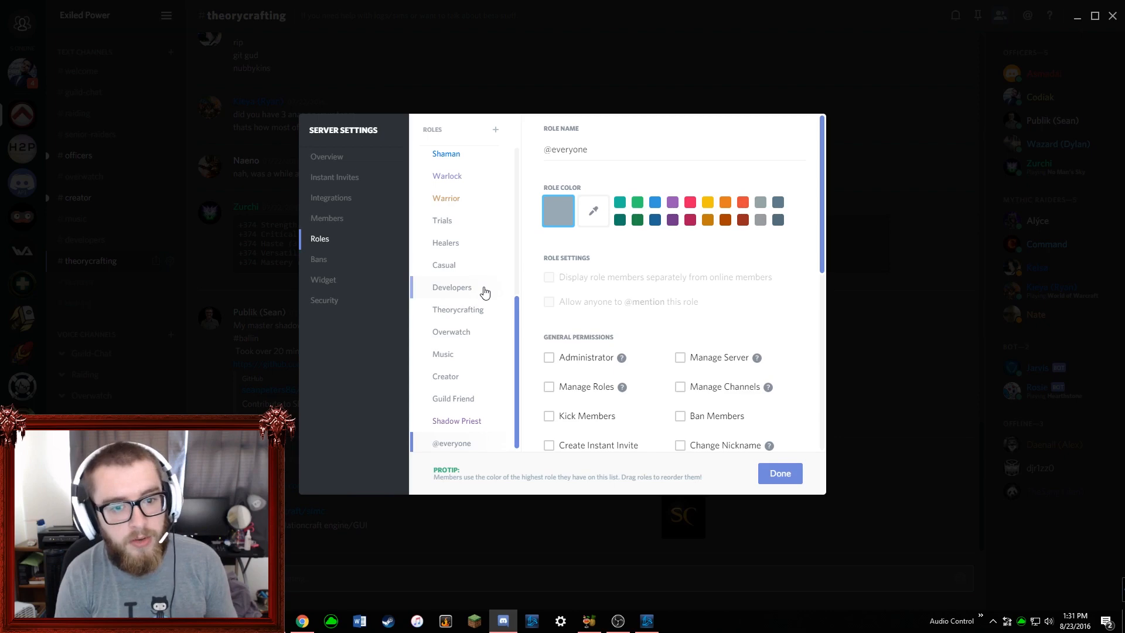
{"action": "mouse_move", "coordinate": [516, 302]}
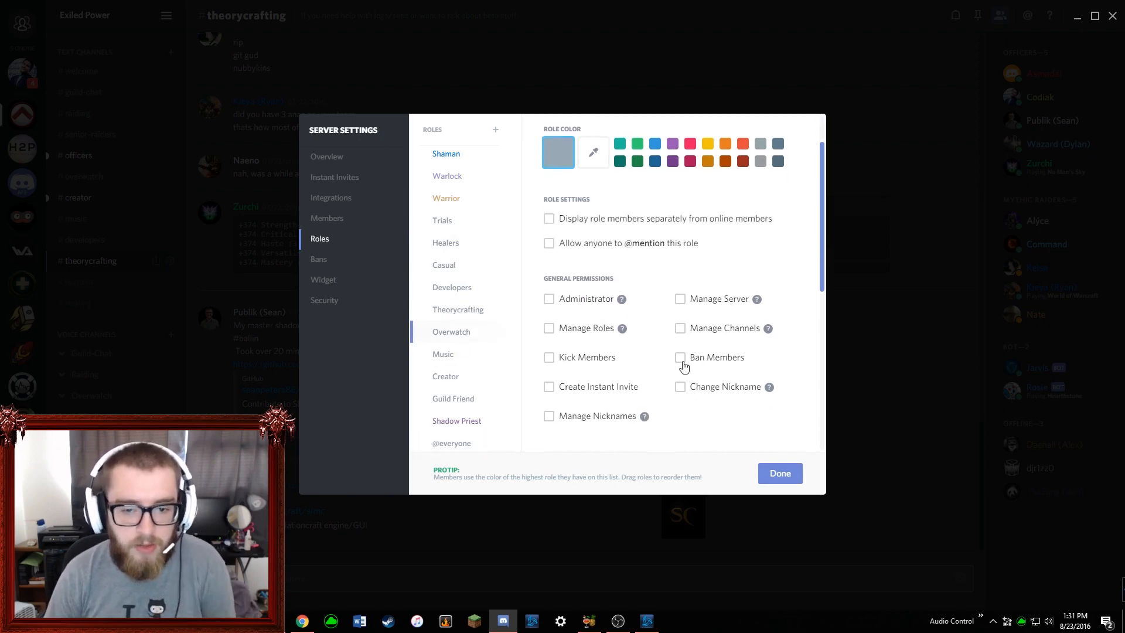
{"action": "left_click", "coordinate": [779, 474]}
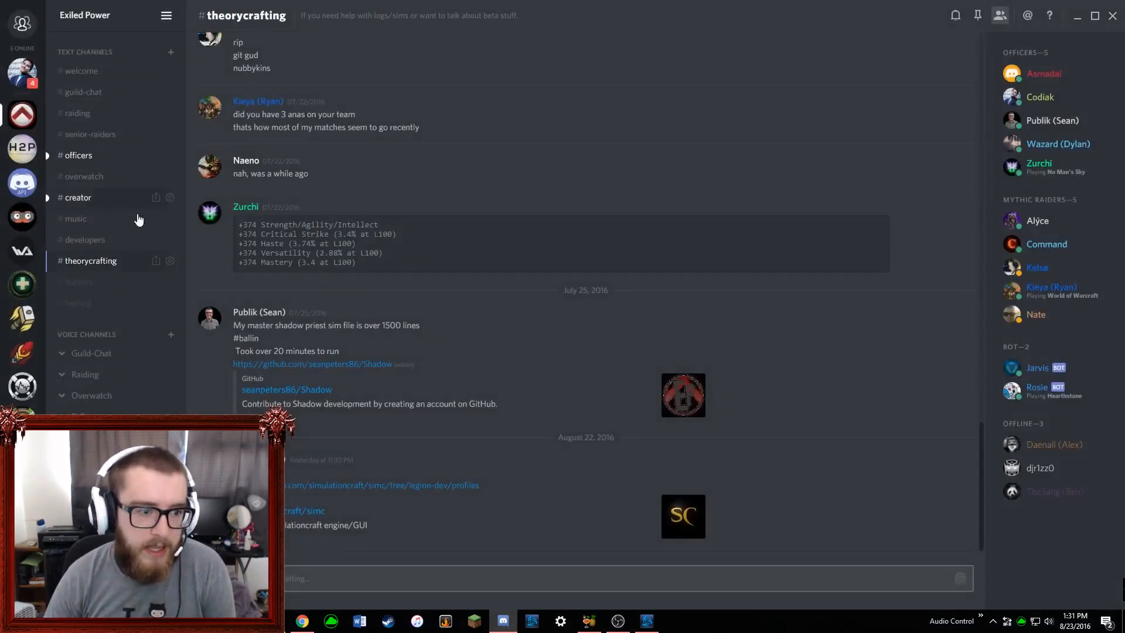
{"action": "left_click", "coordinate": [171, 176]}
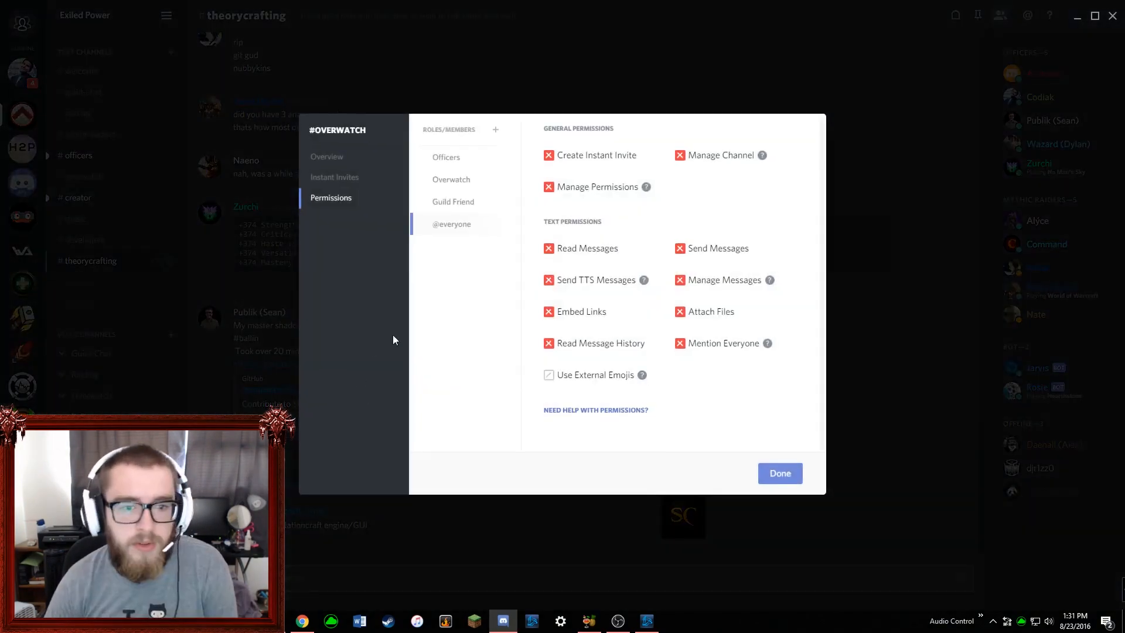
{"action": "left_click", "coordinate": [450, 178]}
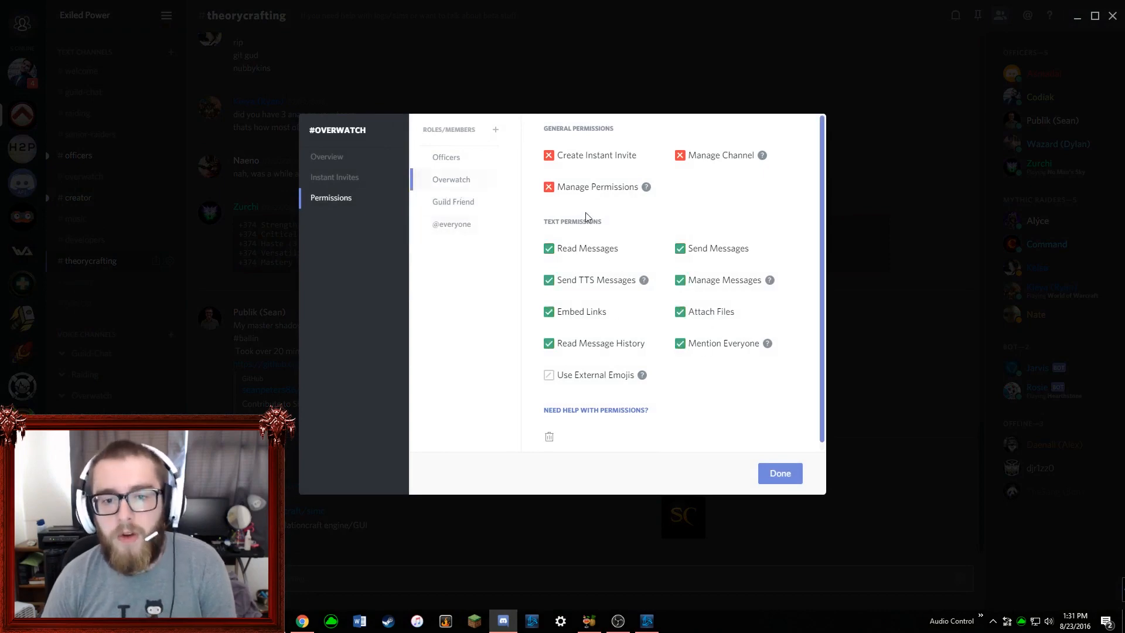
{"action": "left_click", "coordinate": [445, 157]}
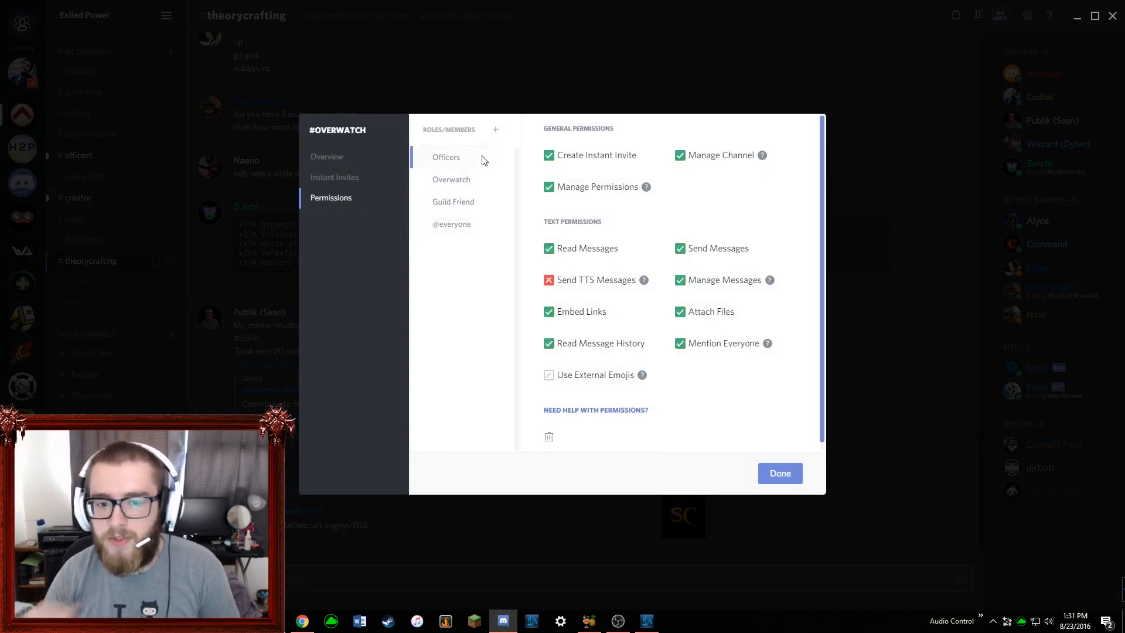
{"action": "left_click", "coordinate": [451, 180]}
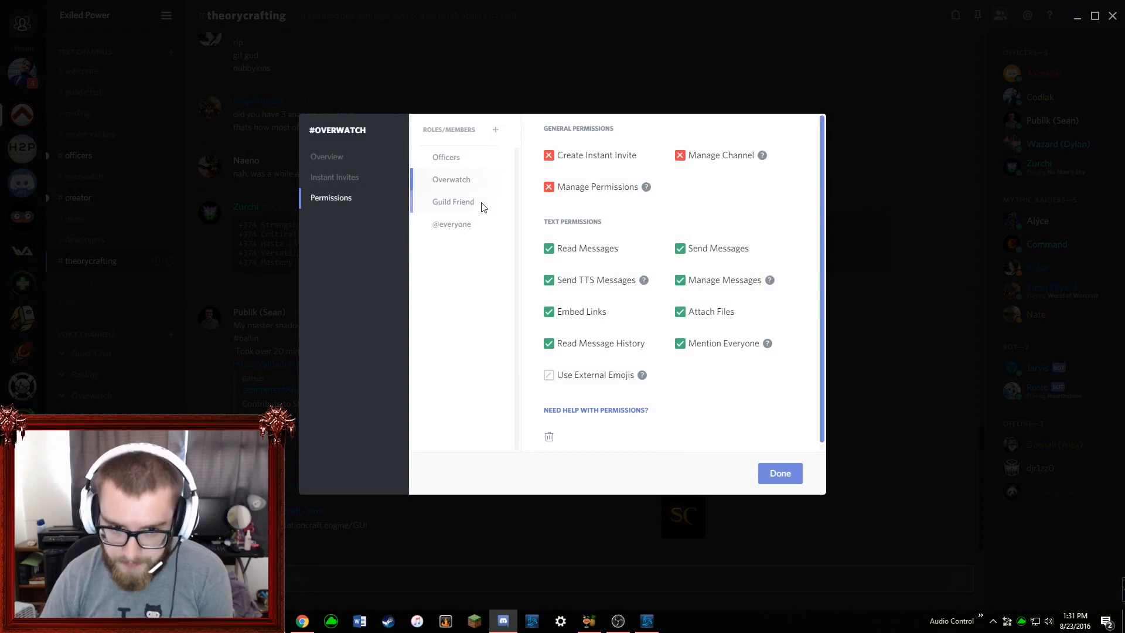
{"action": "left_click", "coordinate": [779, 472]}
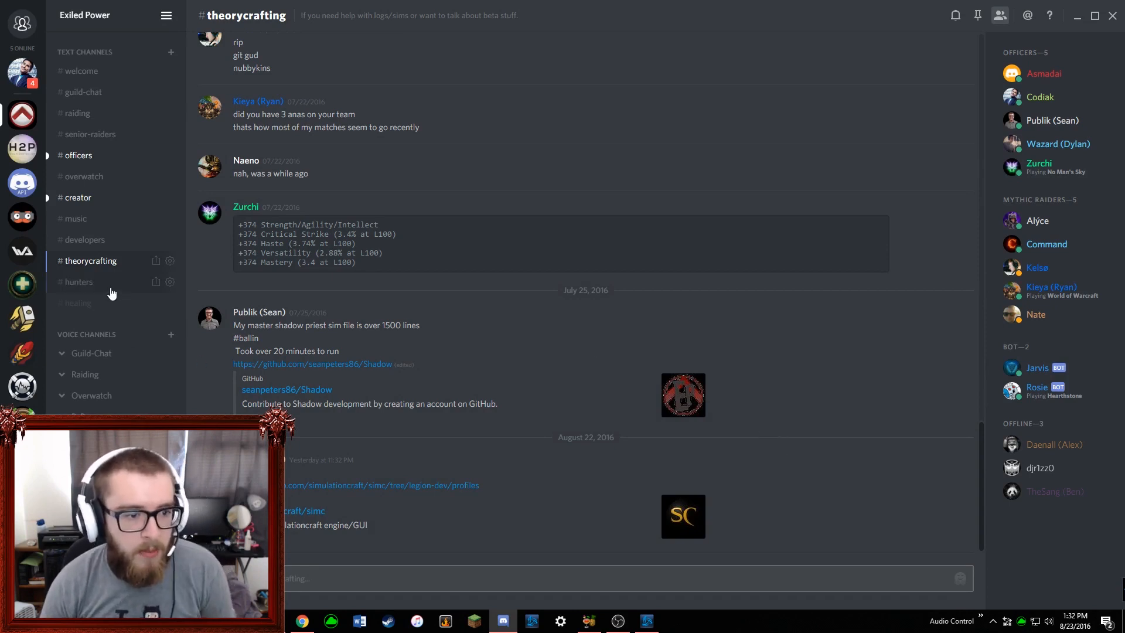
Bring up Exiled Power's Server Settings and its Roles list.
{"action": "left_click", "coordinate": [91, 395]}
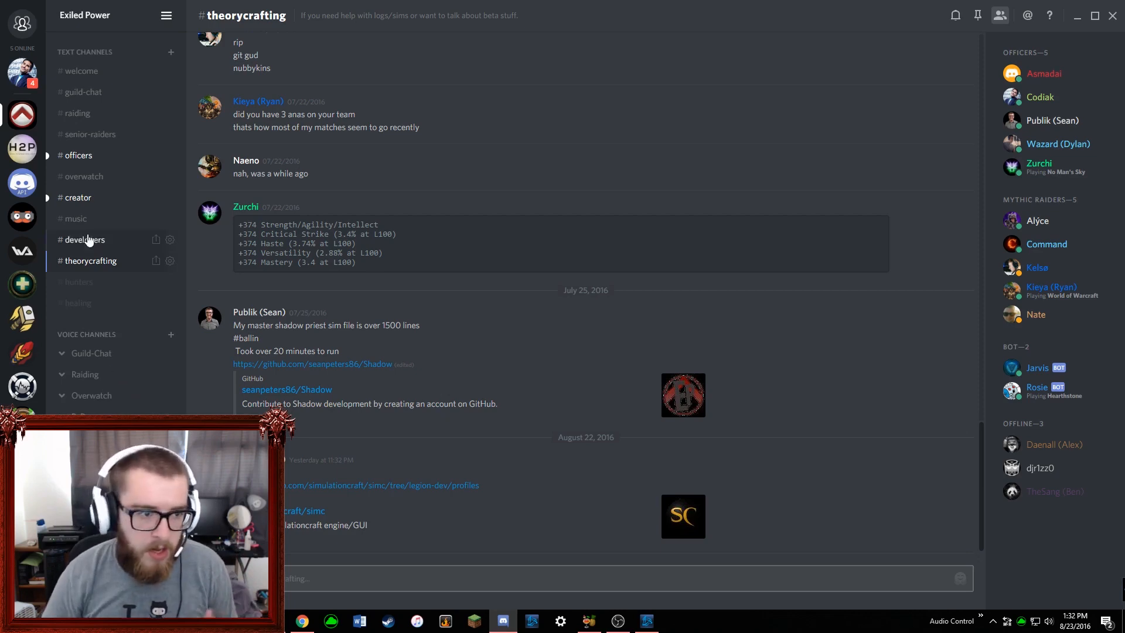
{"action": "left_click", "coordinate": [84, 16]}
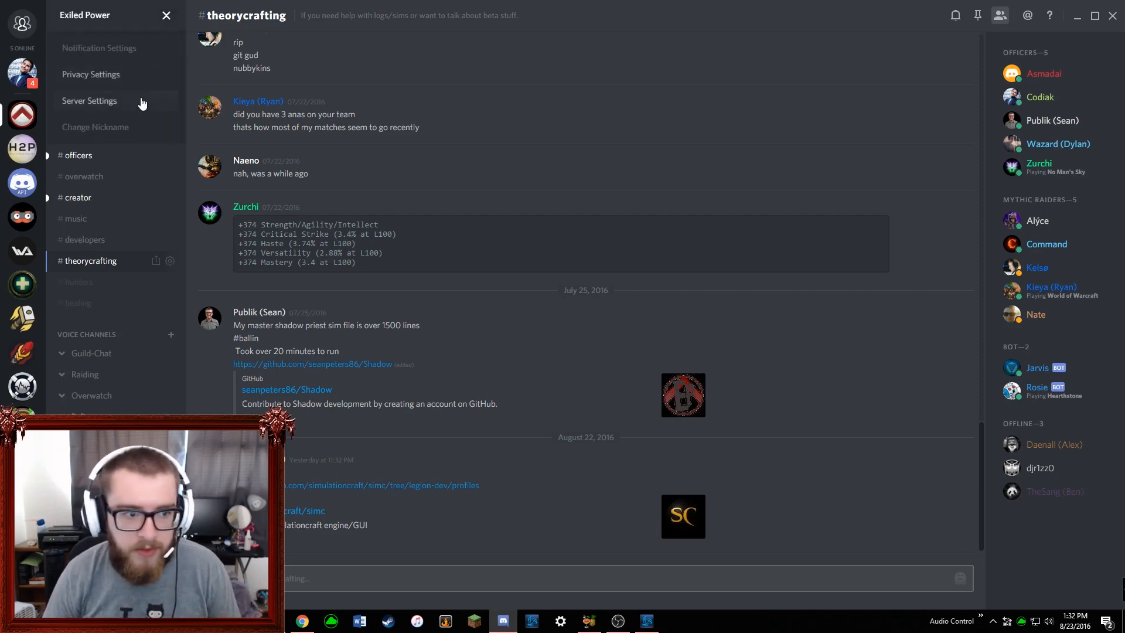
{"action": "left_click", "coordinate": [89, 100]}
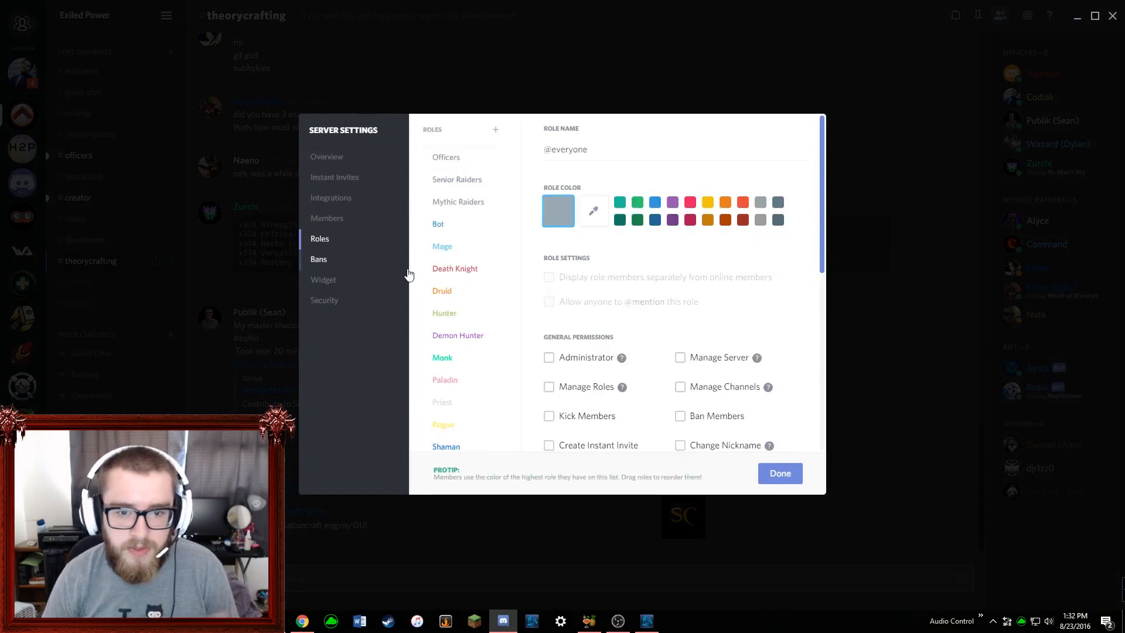
{"action": "left_click", "coordinate": [442, 246]}
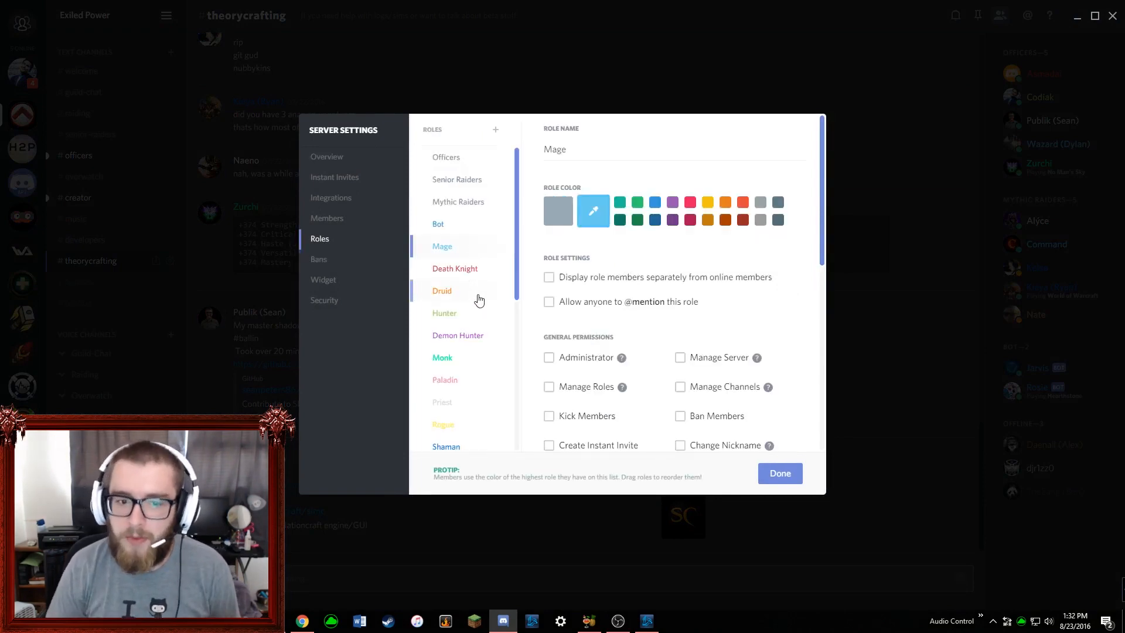
Review the Druid role's colour and permissions, then show the Priest role's settings.
{"action": "left_click", "coordinate": [457, 335]}
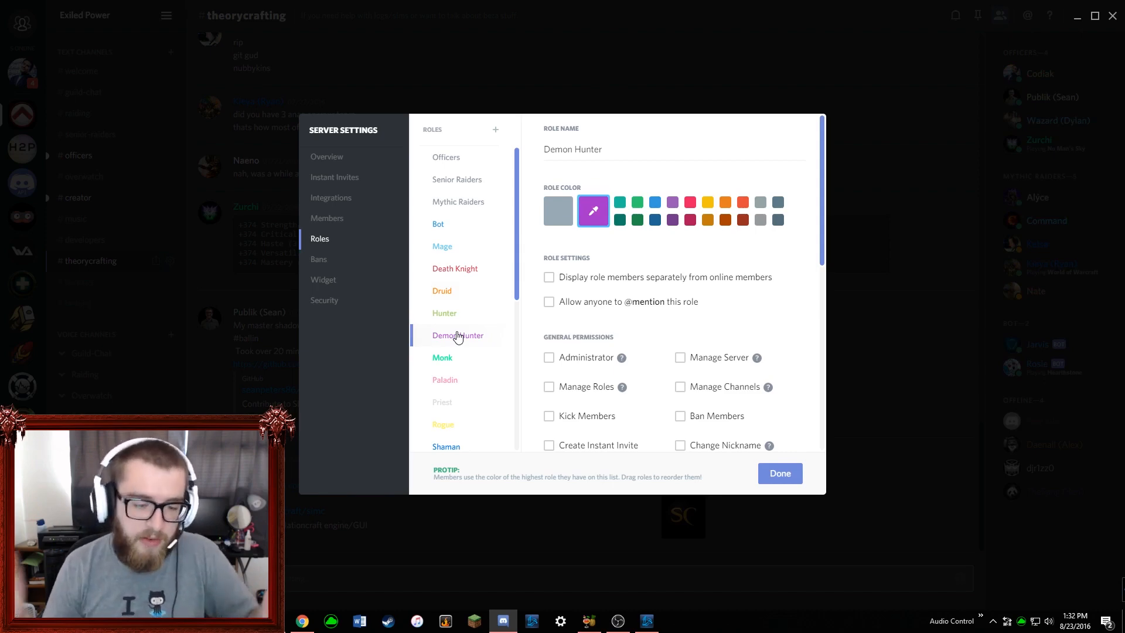
{"action": "left_click", "coordinate": [442, 402]}
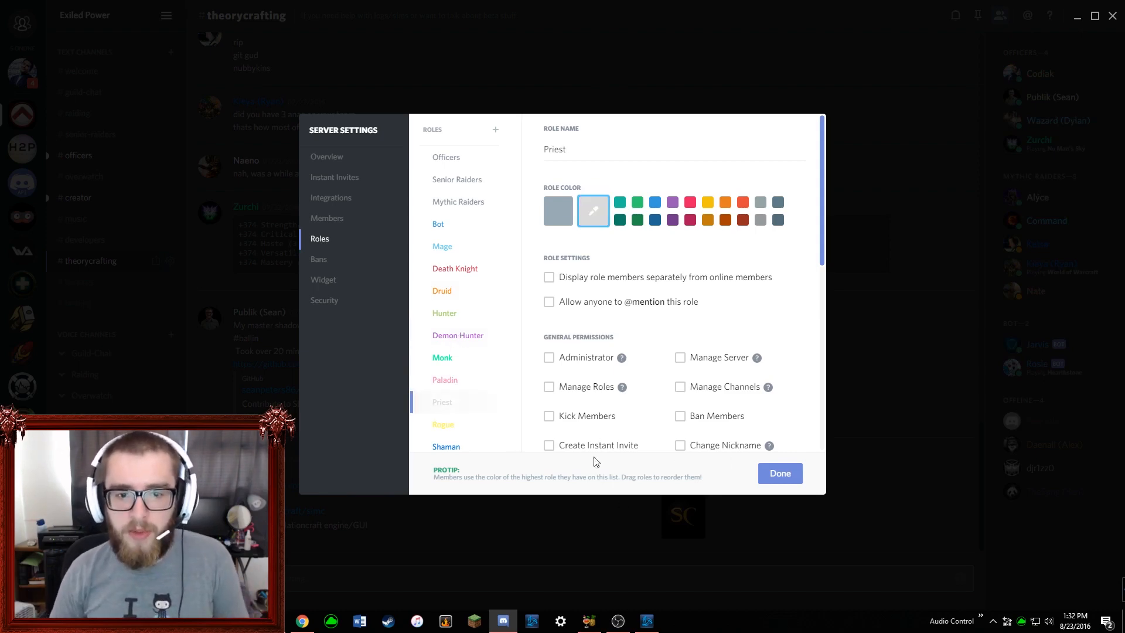
{"action": "mouse_move", "coordinate": [593, 210]}
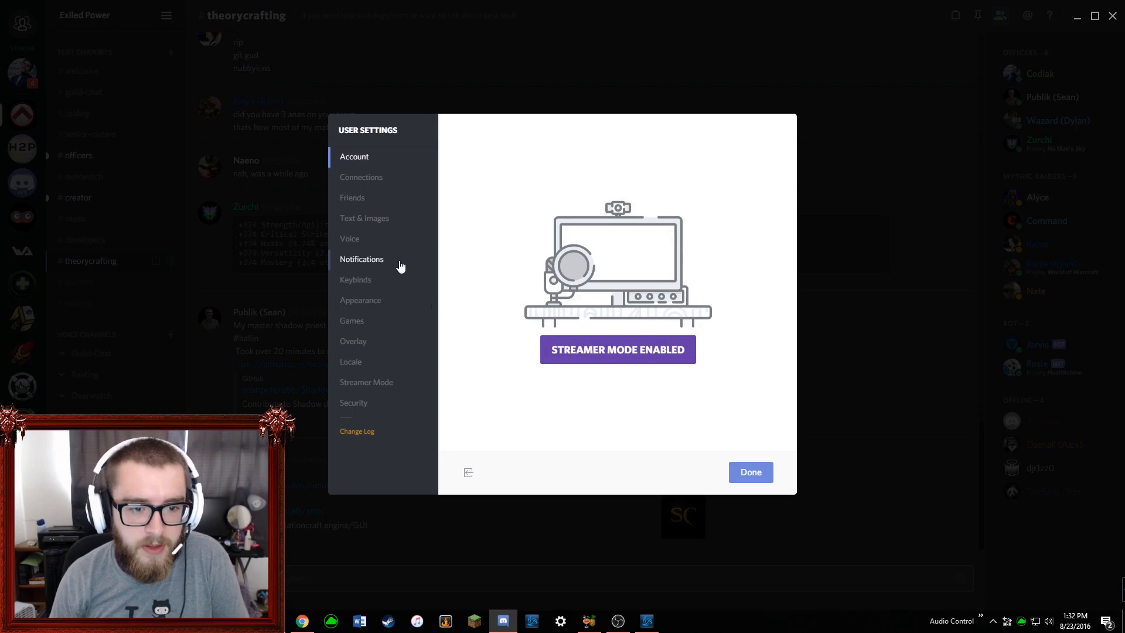
{"action": "mouse_move", "coordinate": [351, 362]}
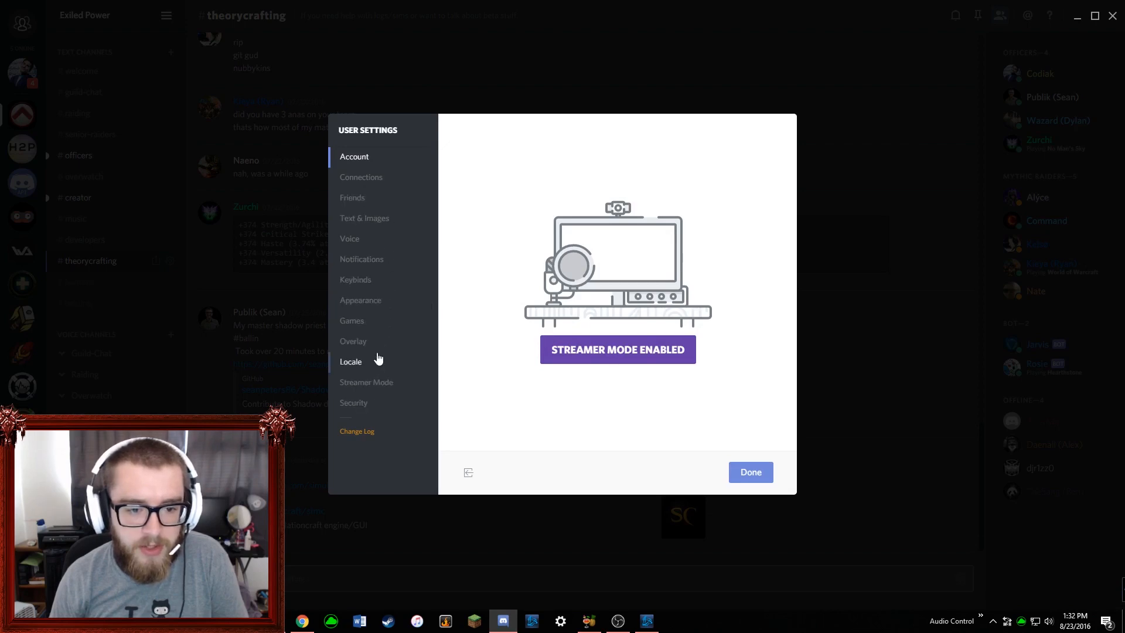
In Appearance settings try the light theme, revert to dark, and close user settings.
{"action": "left_click", "coordinate": [360, 300]}
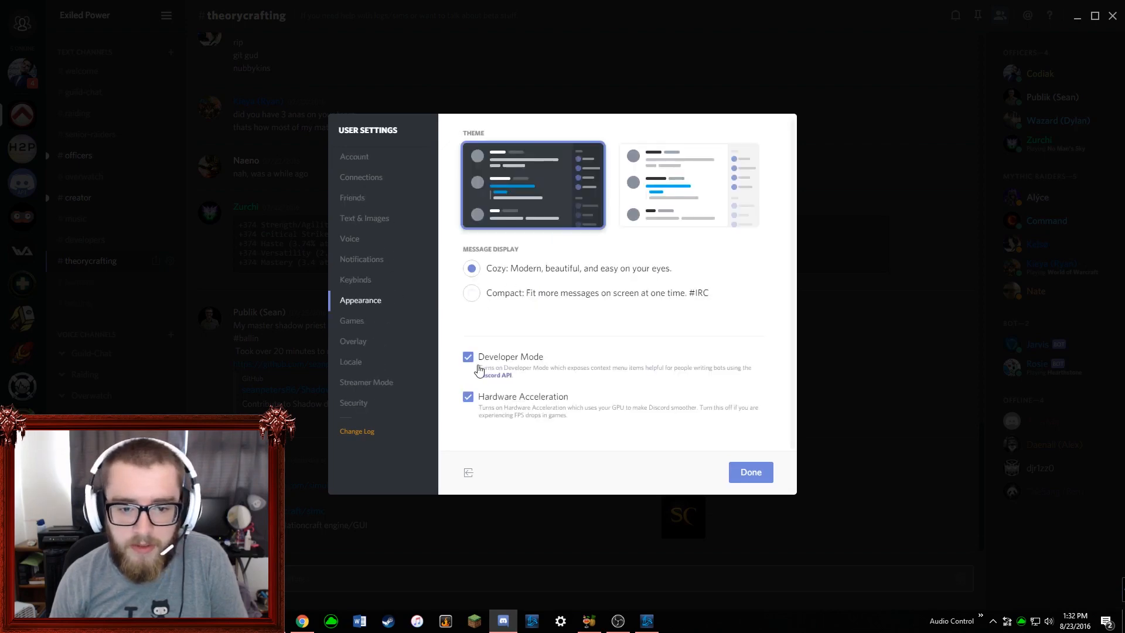
{"action": "left_click", "coordinate": [687, 183]}
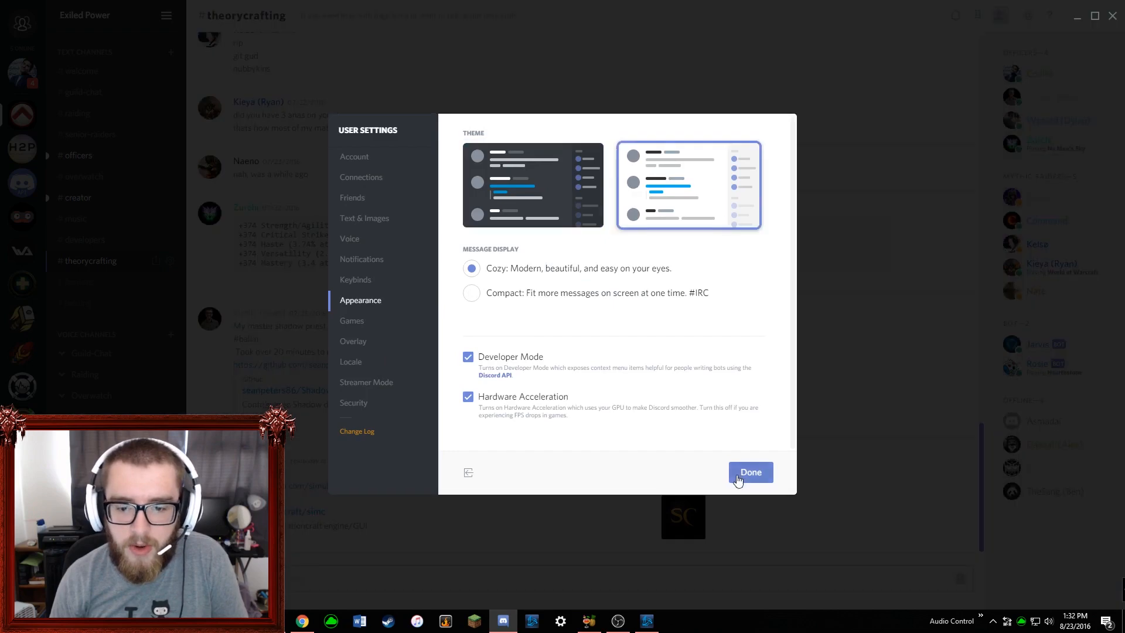
{"action": "left_click", "coordinate": [750, 472]}
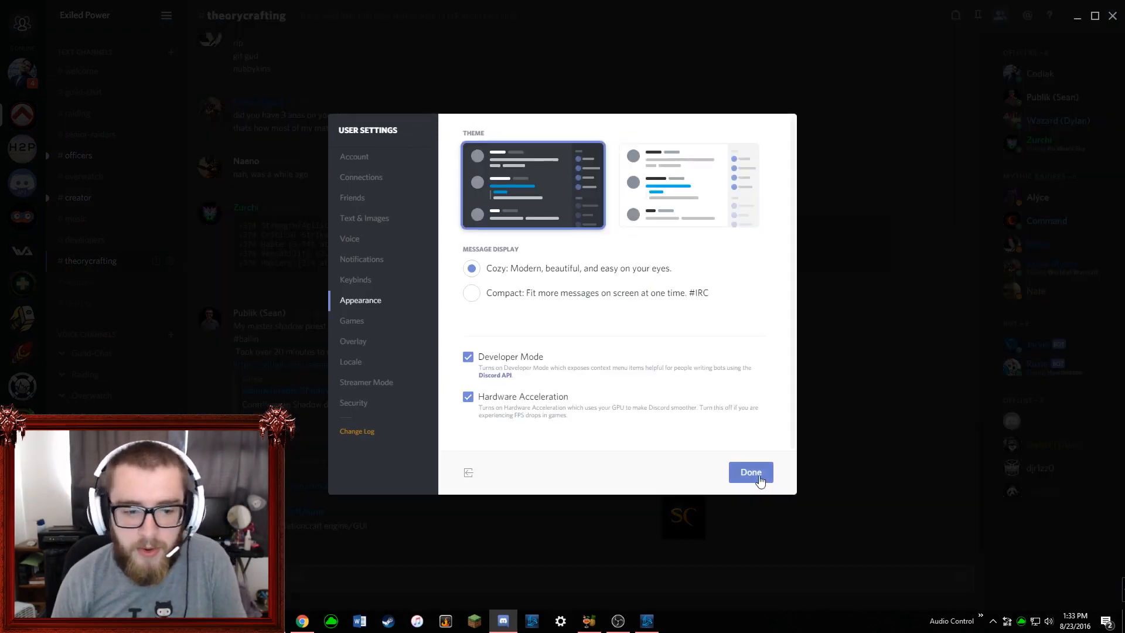
{"action": "left_click", "coordinate": [750, 472]}
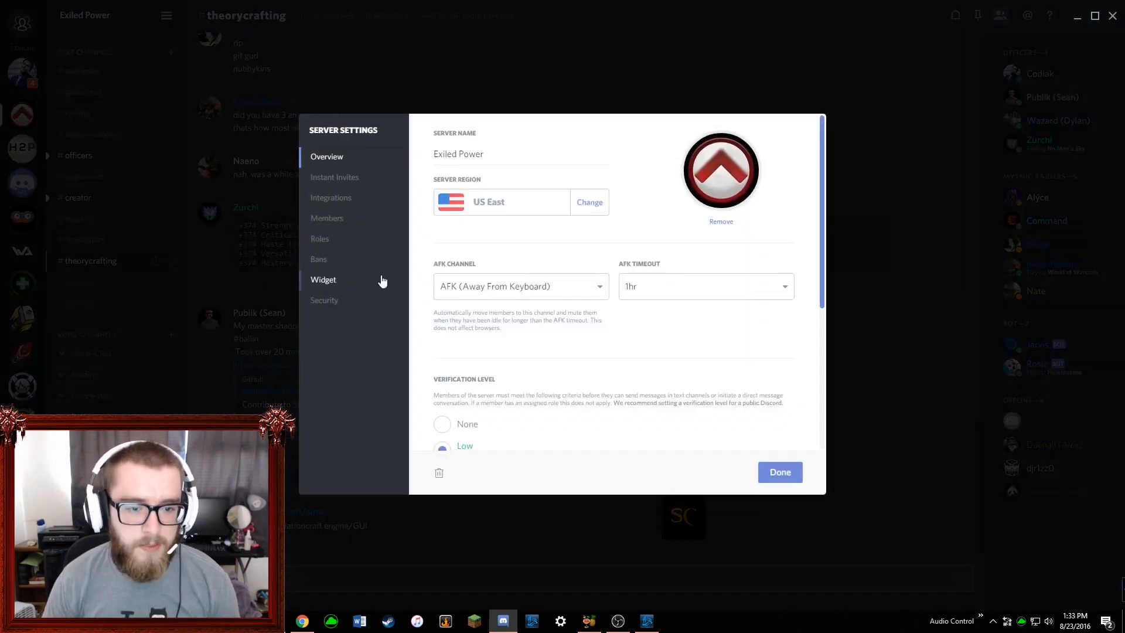
View the Priest role's colour and permissions in Roles, then return to the server overview.
{"action": "left_click", "coordinate": [319, 238]}
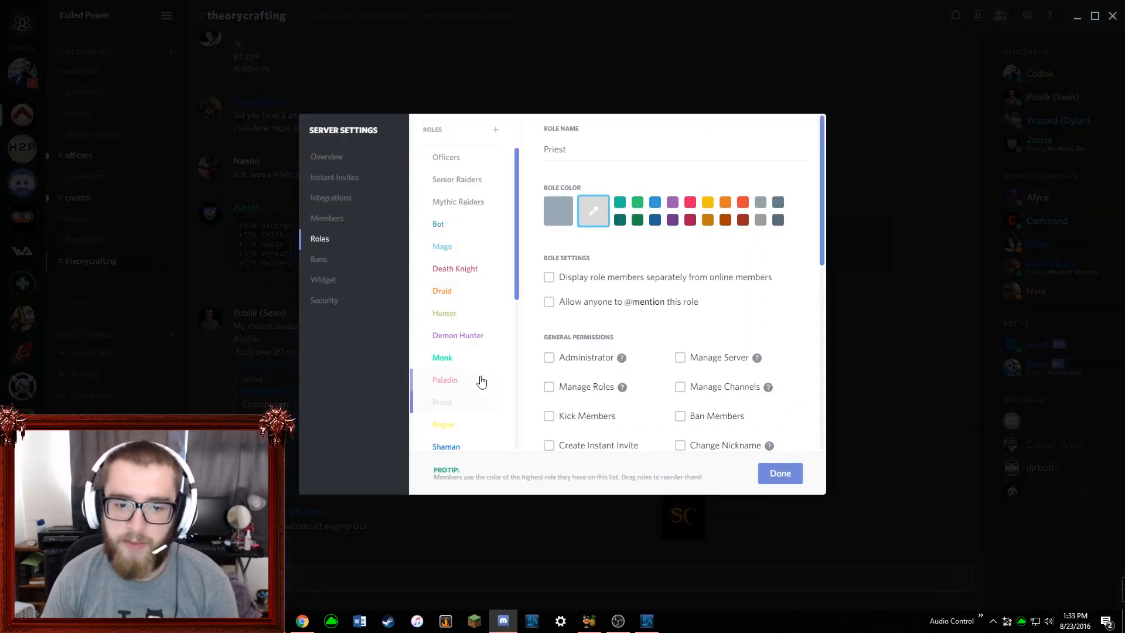
{"action": "scroll", "scroll_direction": "down", "scroll_amount": 3}
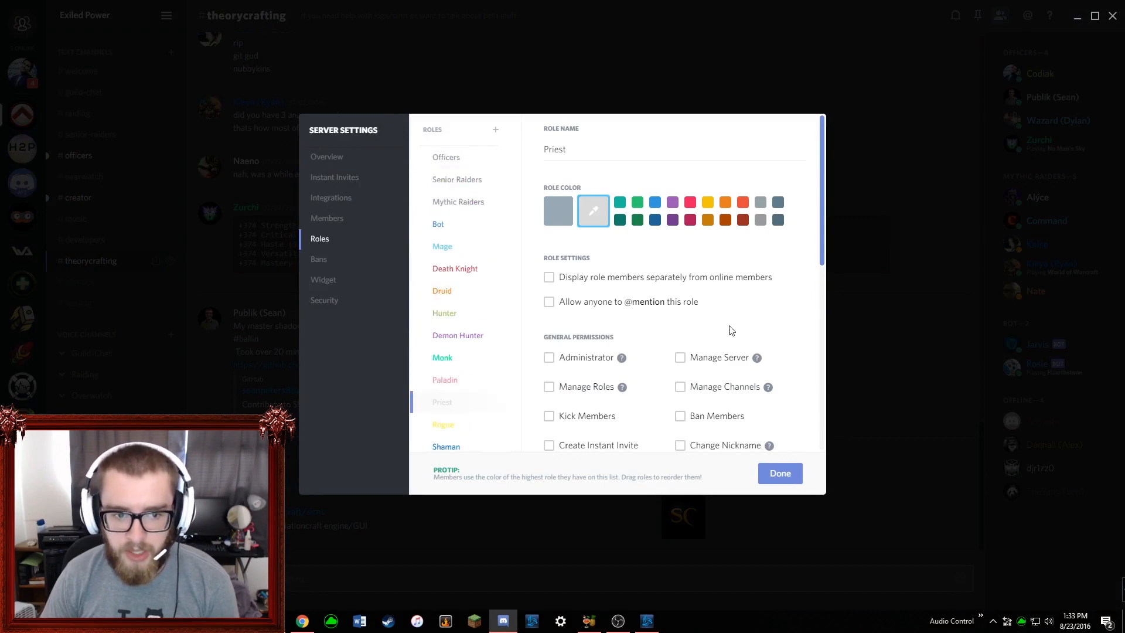
{"action": "left_click", "coordinate": [779, 473]}
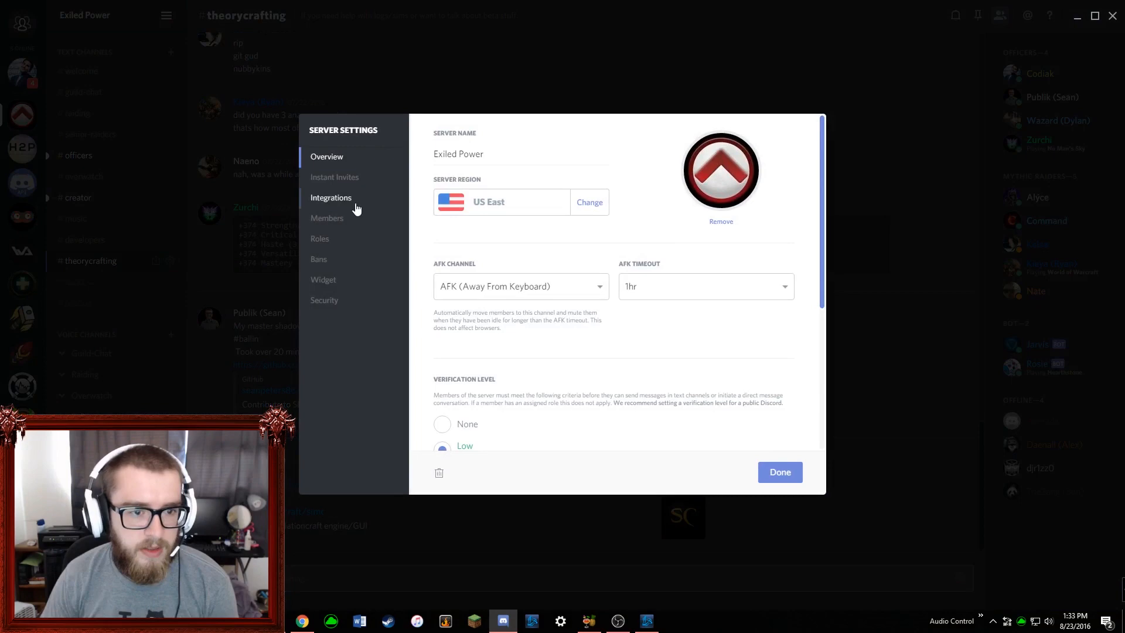
{"action": "left_click", "coordinate": [334, 177]}
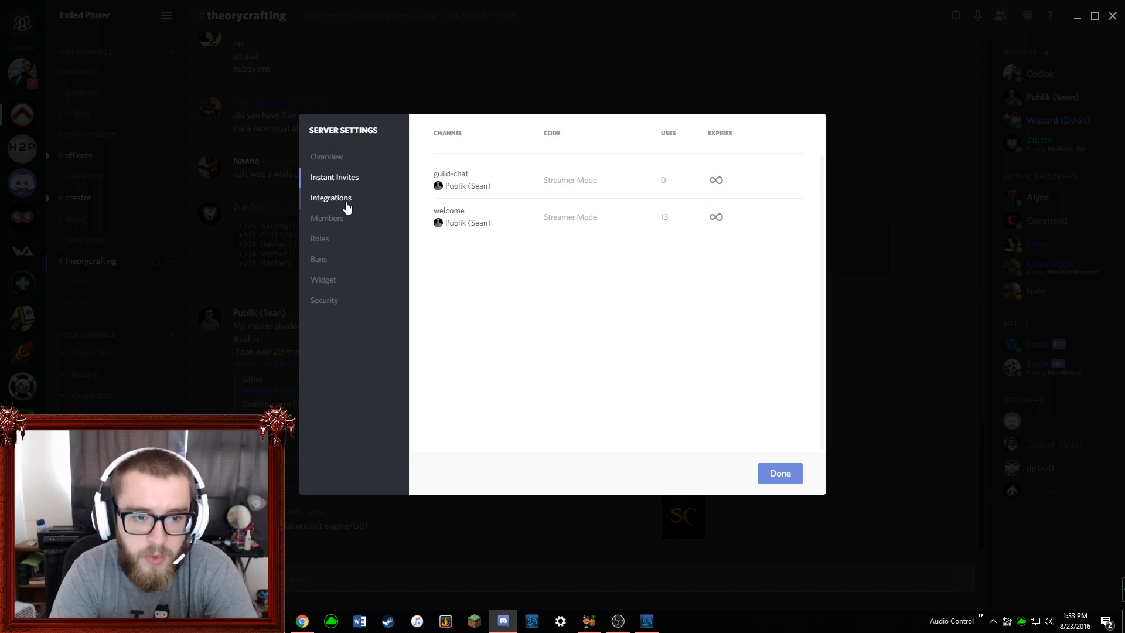
{"action": "left_click", "coordinate": [779, 472]}
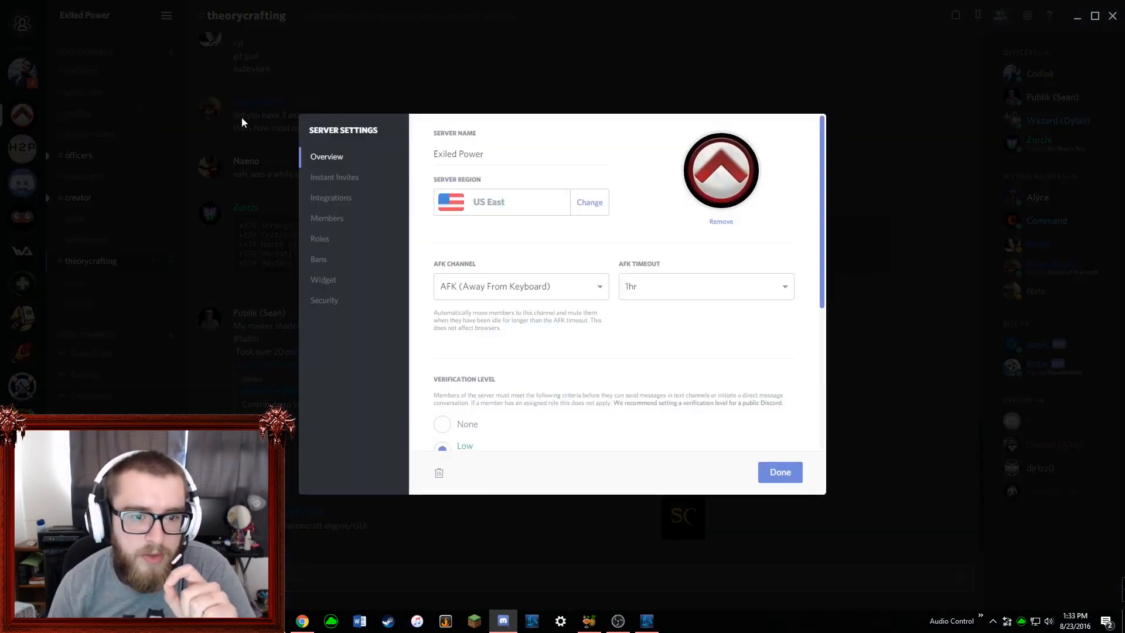
{"action": "left_click", "coordinate": [780, 472]}
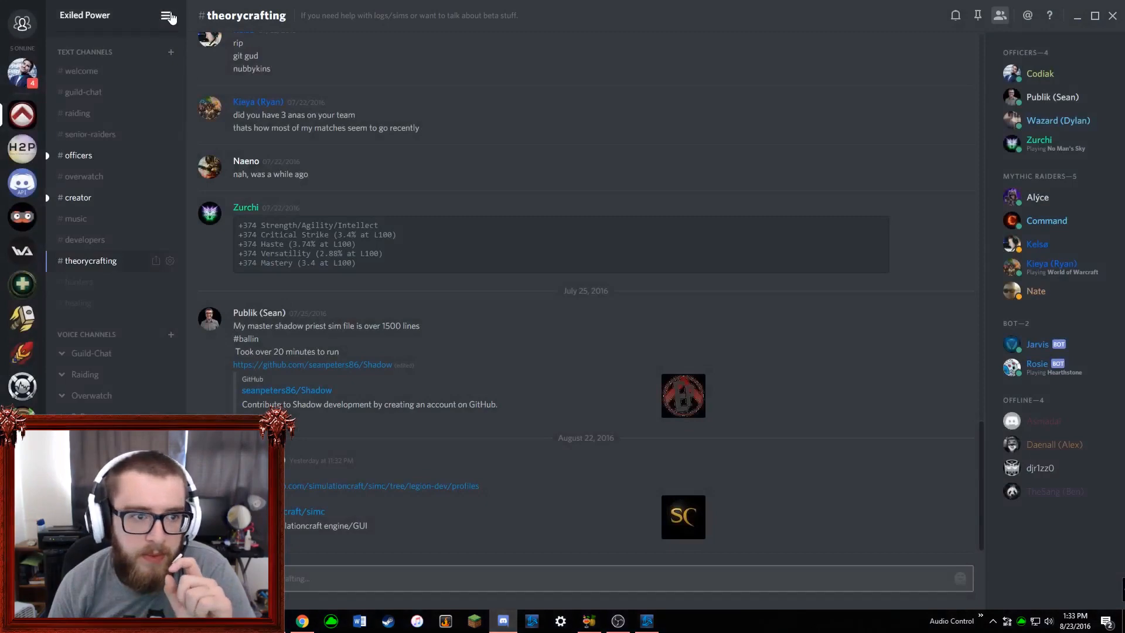
{"action": "left_click", "coordinate": [166, 15]}
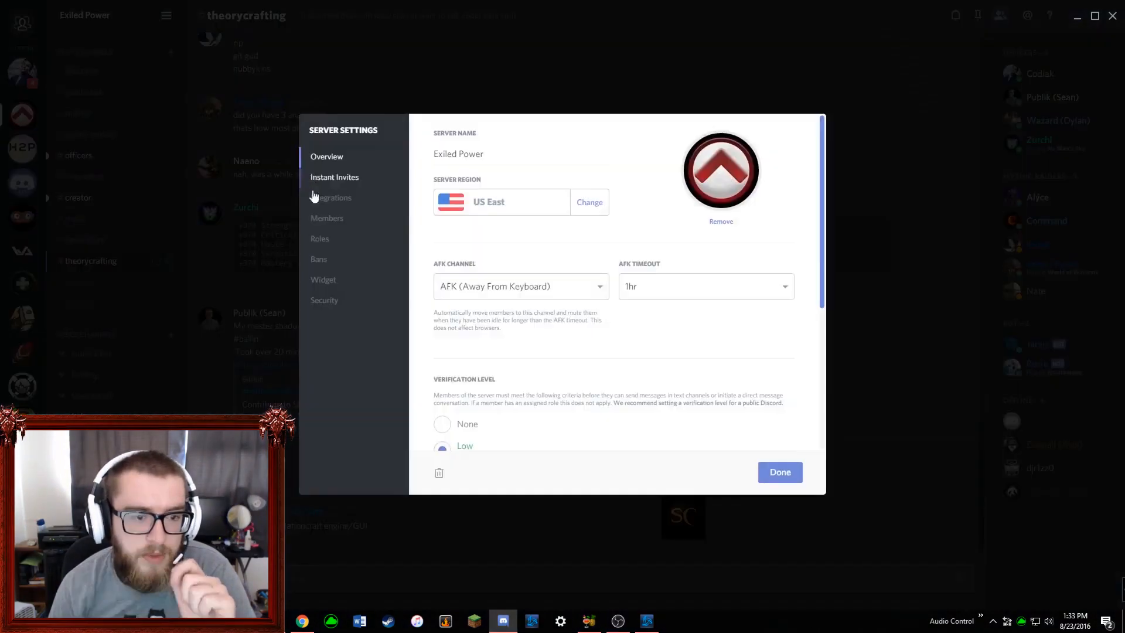
Review the Mythic Raiders role's full permission list, then close server settings back to #theorycrafting.
{"action": "left_click", "coordinate": [319, 237]}
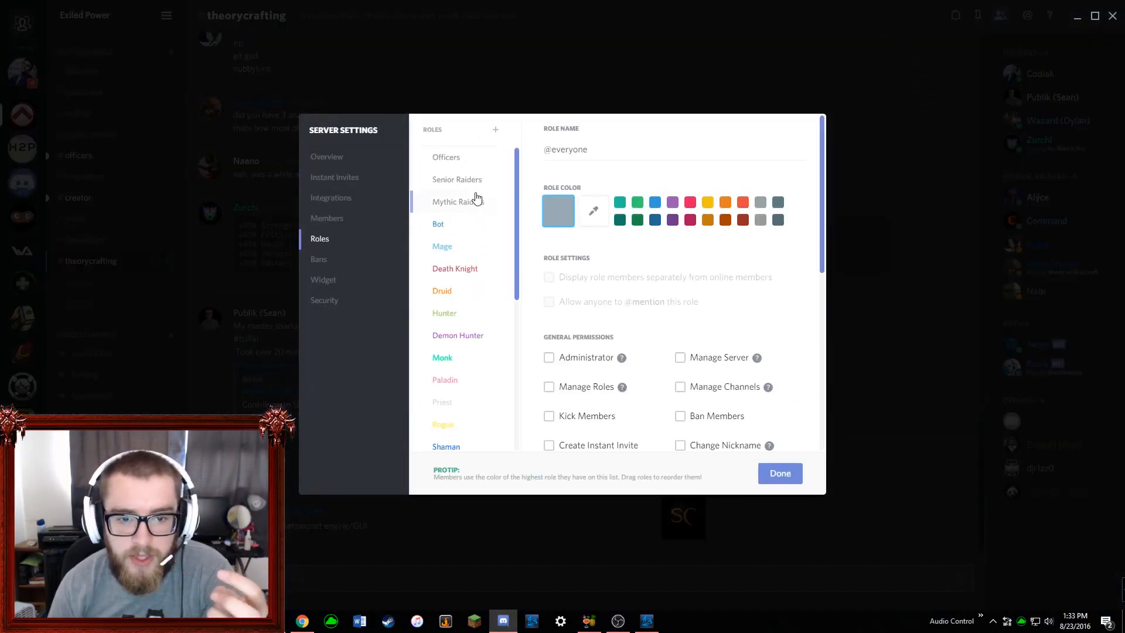
{"action": "left_click", "coordinate": [458, 201]}
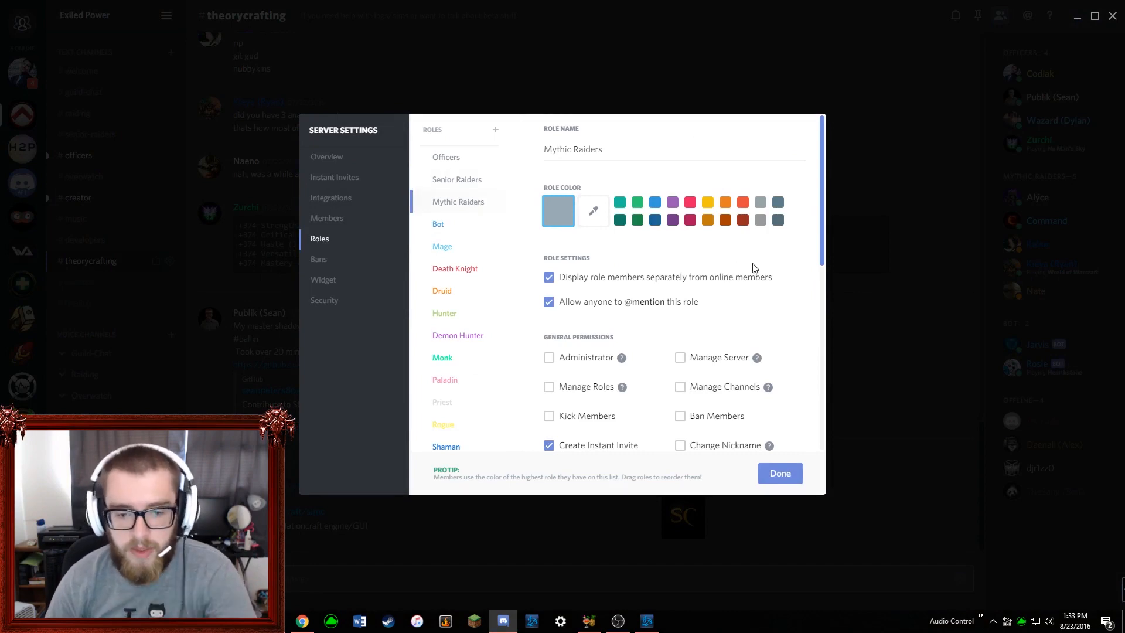
{"action": "scroll", "scroll_direction": "down", "scroll_amount": 3}
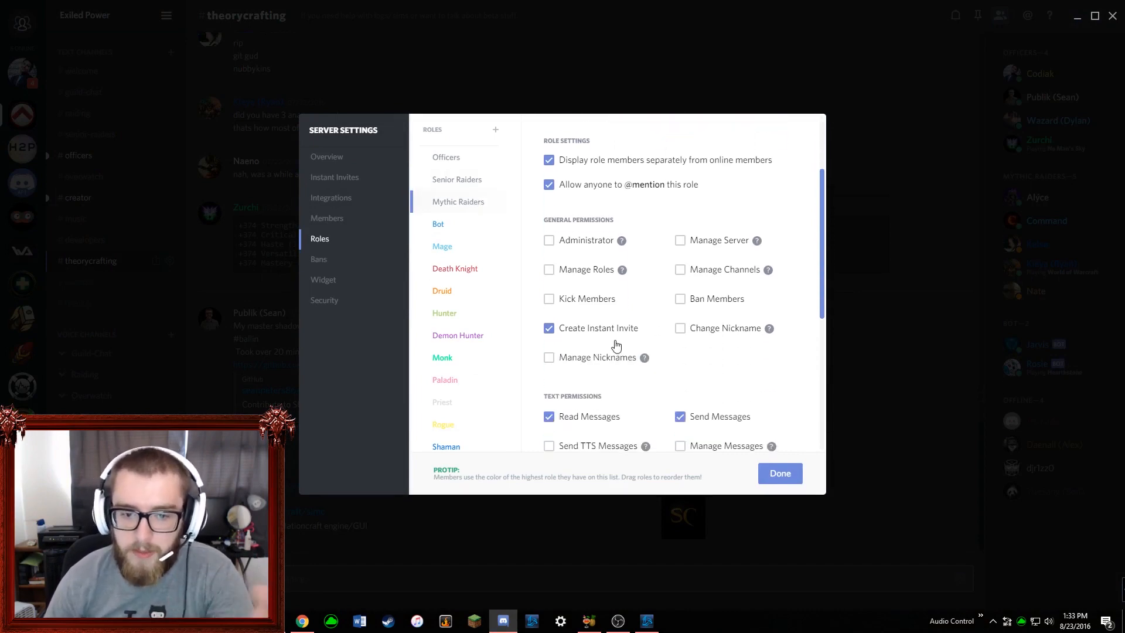
{"action": "scroll", "scroll_direction": "down", "scroll_amount": 3}
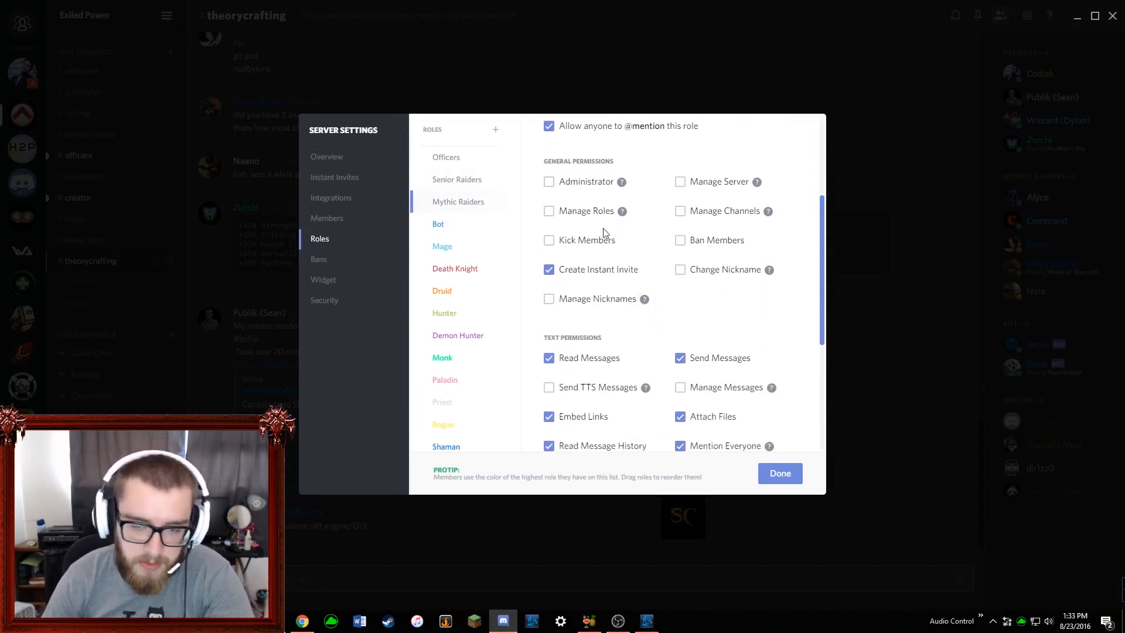
{"action": "scroll", "scroll_direction": "down", "scroll_amount": 3}
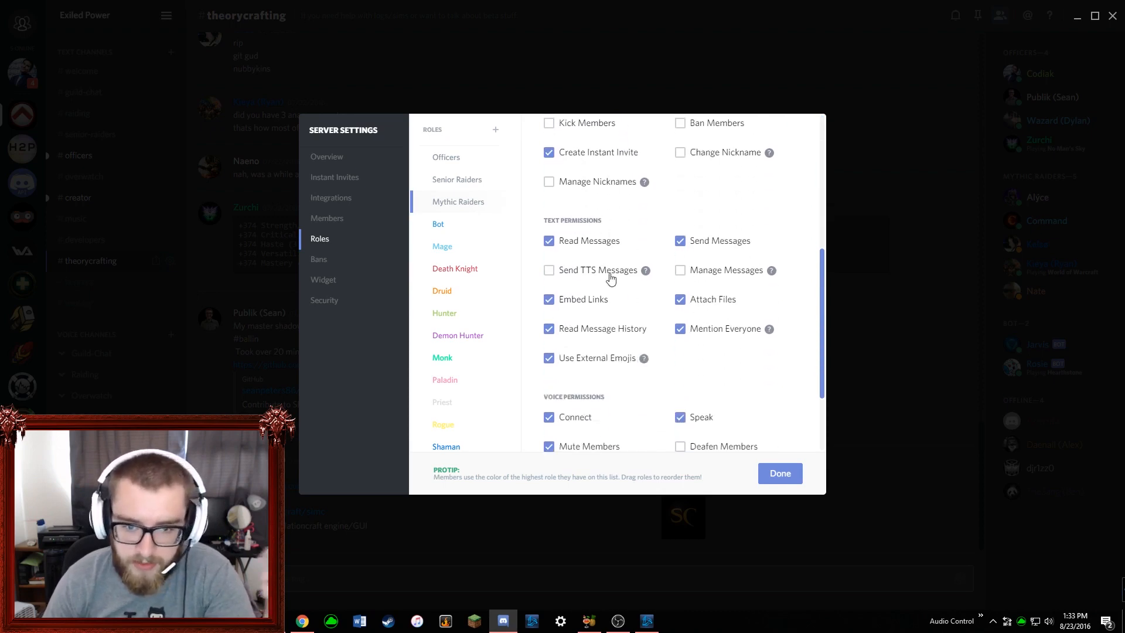
{"action": "mouse_move", "coordinate": [645, 271]}
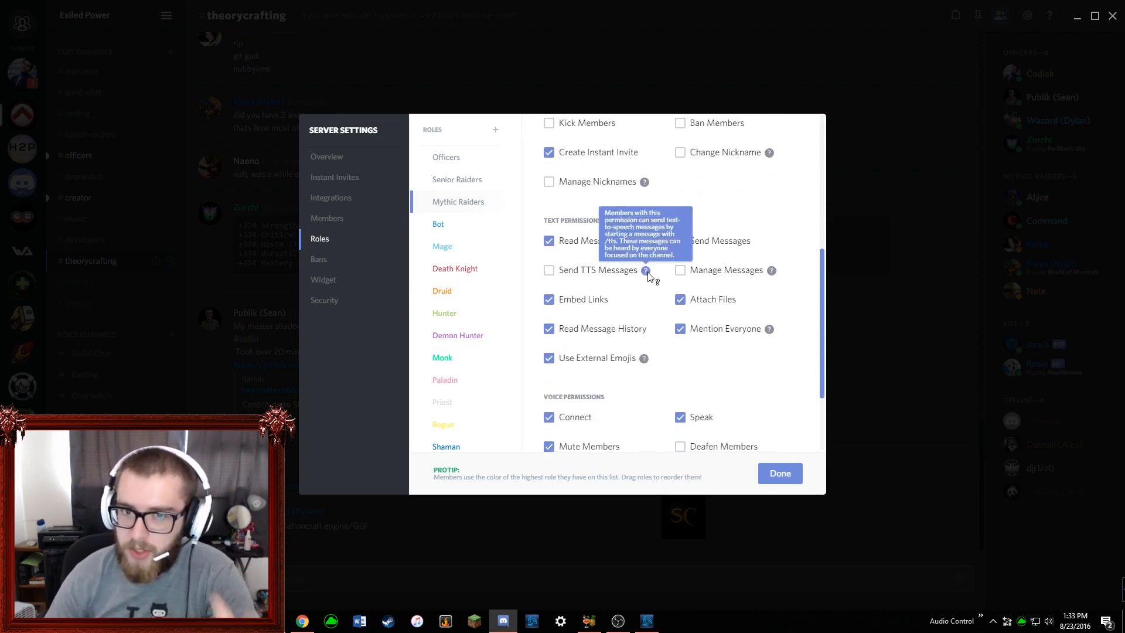
{"action": "scroll", "scroll_direction": "down", "scroll_amount": 3}
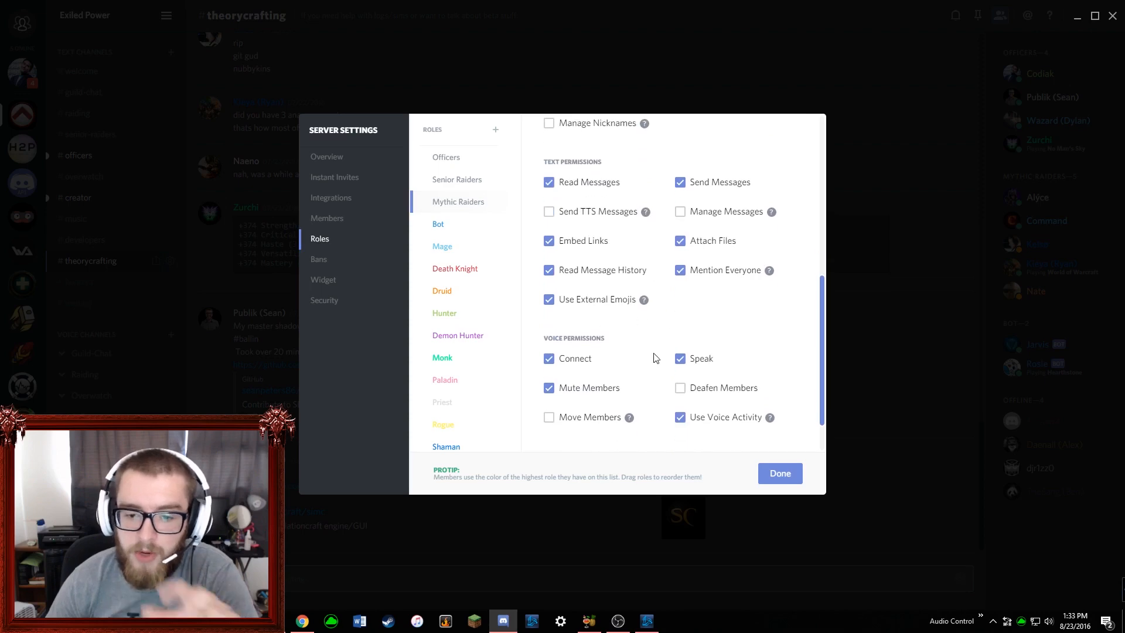
{"action": "scroll", "scroll_direction": "down", "scroll_amount": 3}
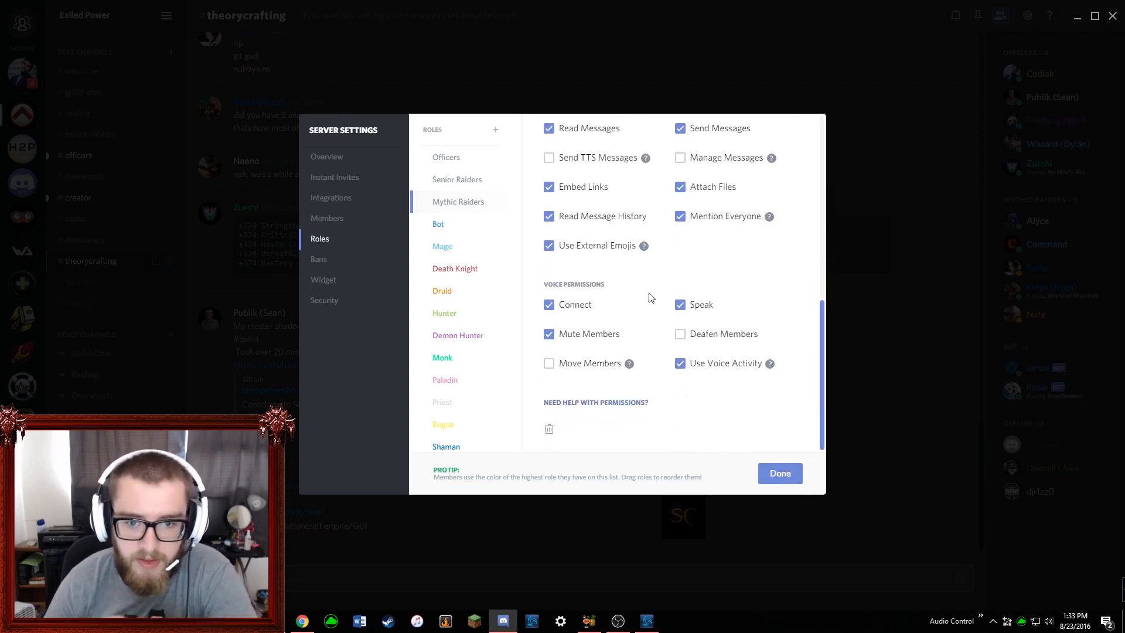
{"action": "left_click", "coordinate": [779, 472]}
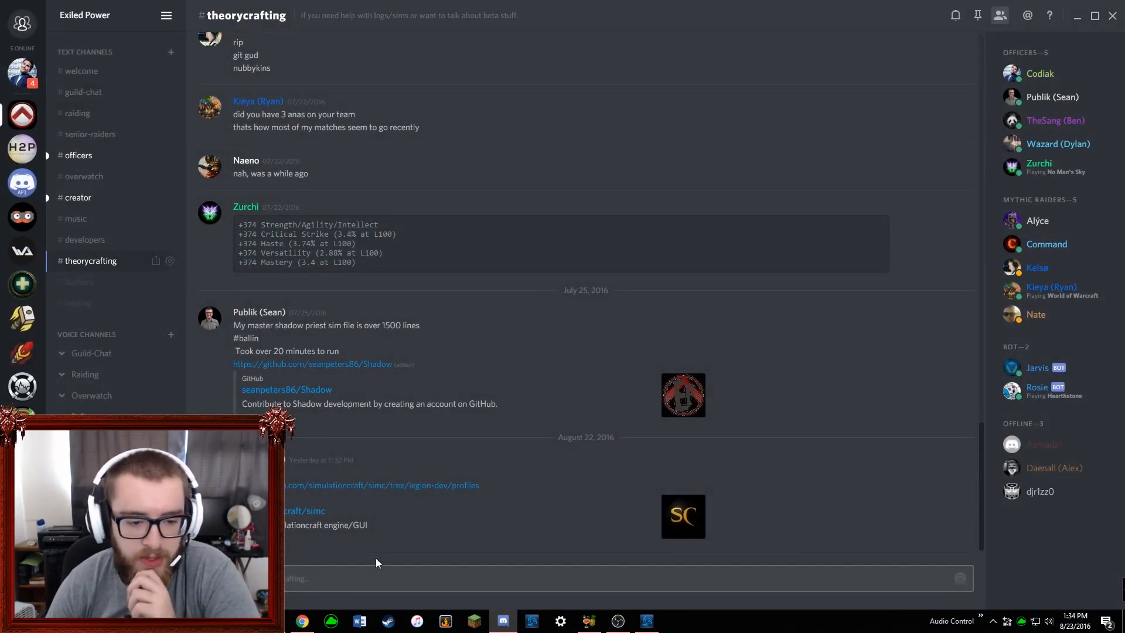
Go to #developers to have Jarvis post its !help command list and view it enlarged.
{"action": "left_click", "coordinate": [85, 239]}
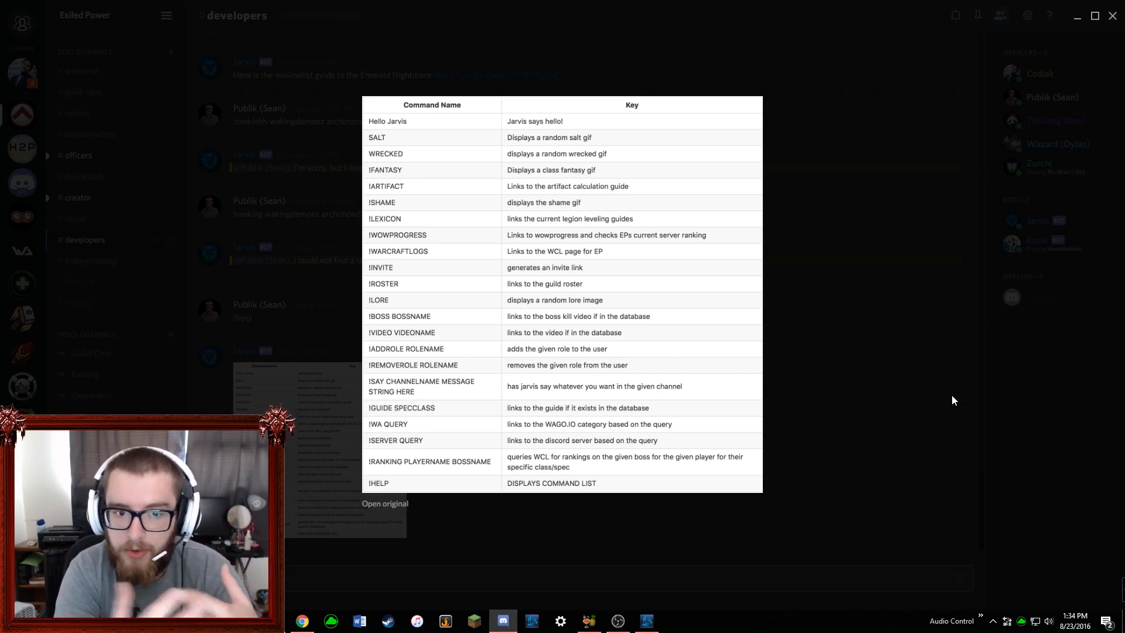
Close the image preview and highlight the To Install steps on the Jarvis GitHub page.
{"action": "left_click", "coordinate": [954, 400]}
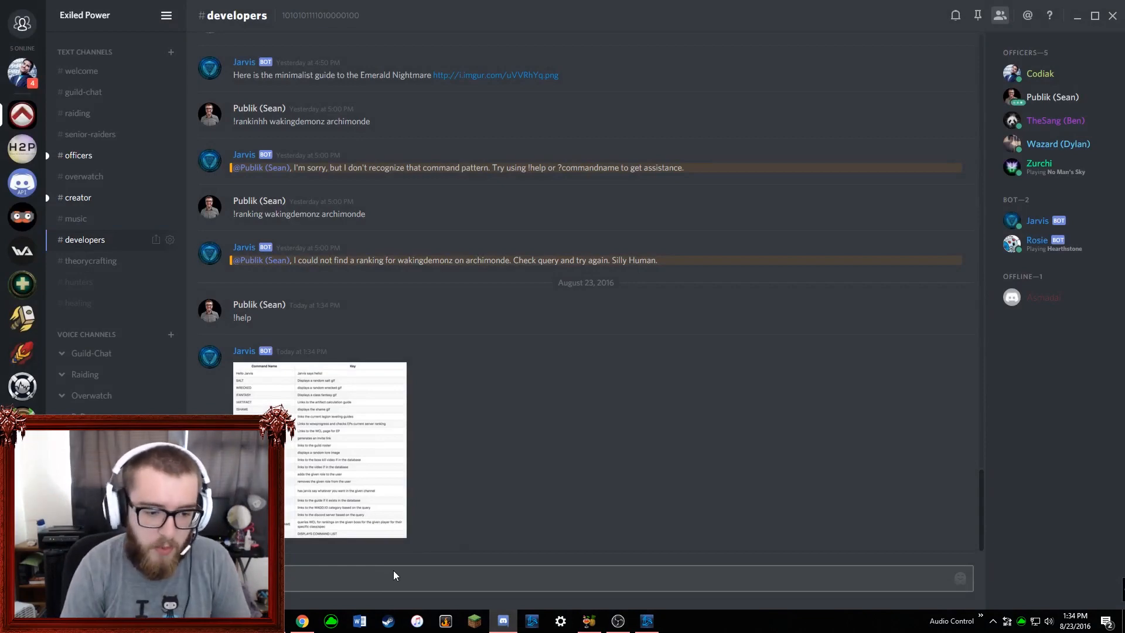
{"action": "left_click", "coordinate": [301, 621]}
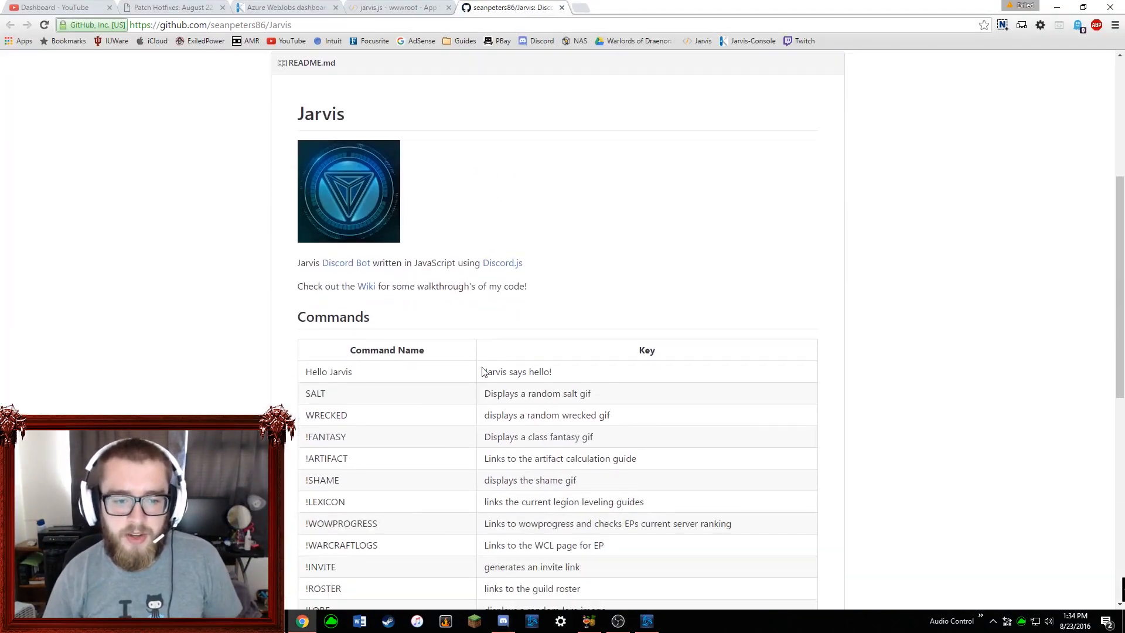
{"action": "scroll", "scroll_direction": "down", "scroll_amount": 3}
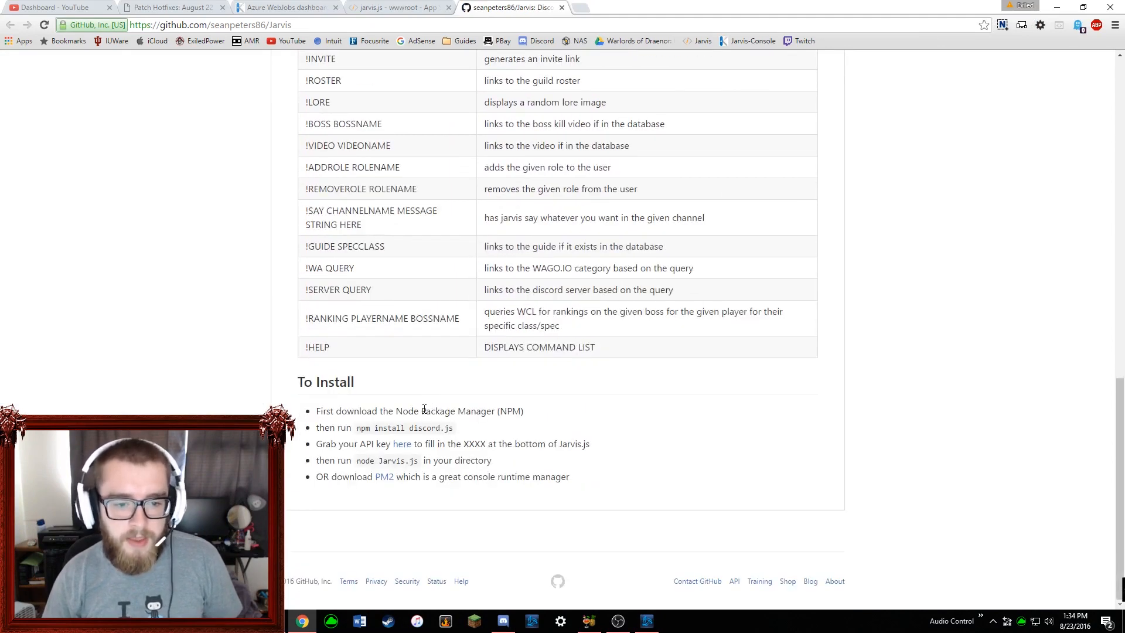
{"action": "left_click_drag", "start_coordinate": [445, 410], "coordinate": [501, 477]}
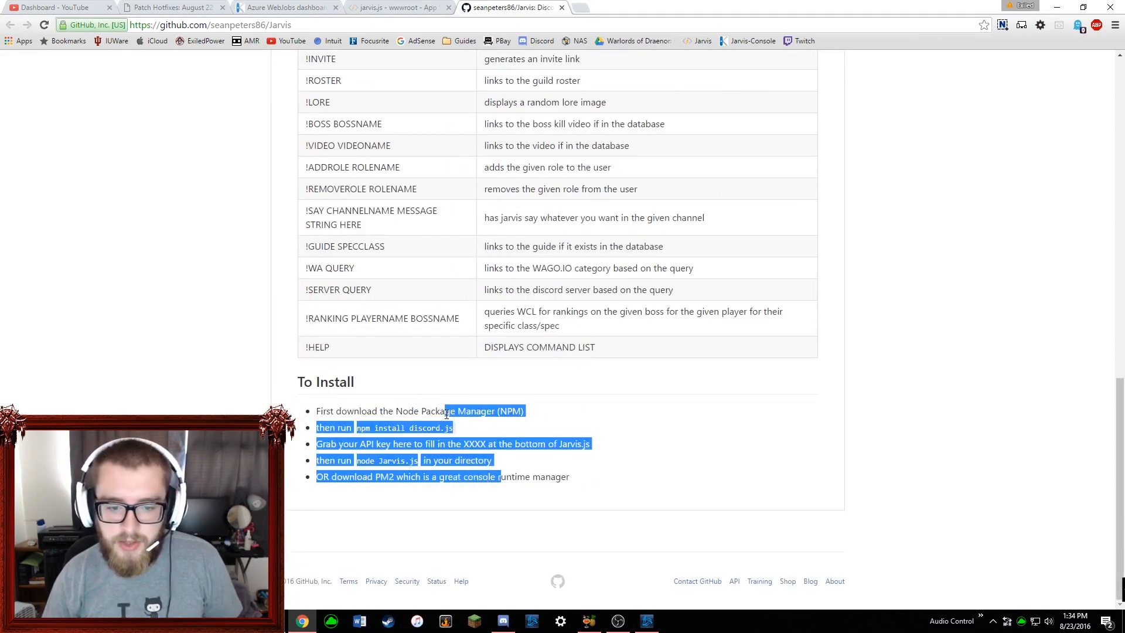